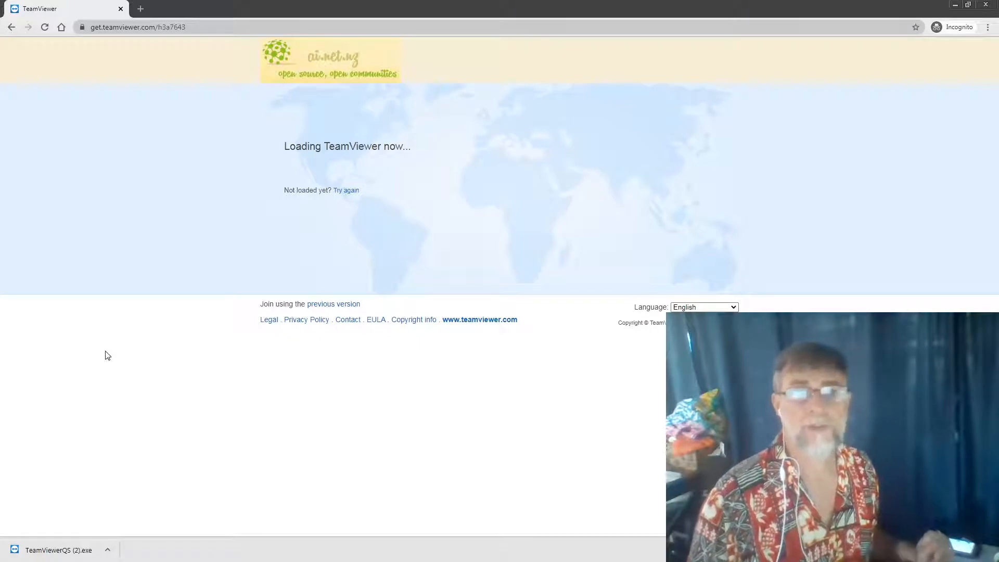
{"action": "mouse_move", "coordinate": [161, 261]}
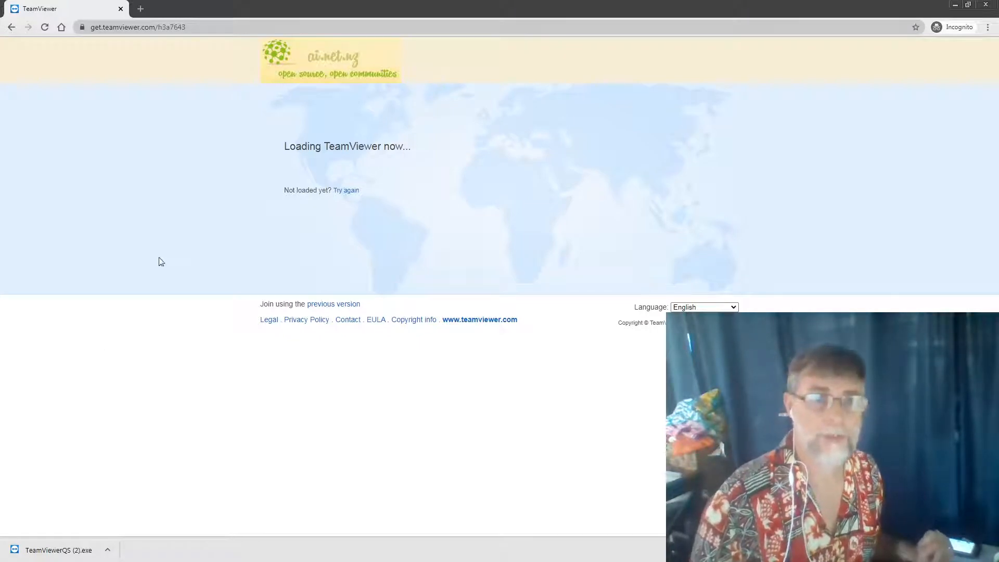
Go to centos.org's Download page and follow 'list of current mirrors' under Geographical mirrors
{"action": "left_click", "coordinate": [159, 27]}
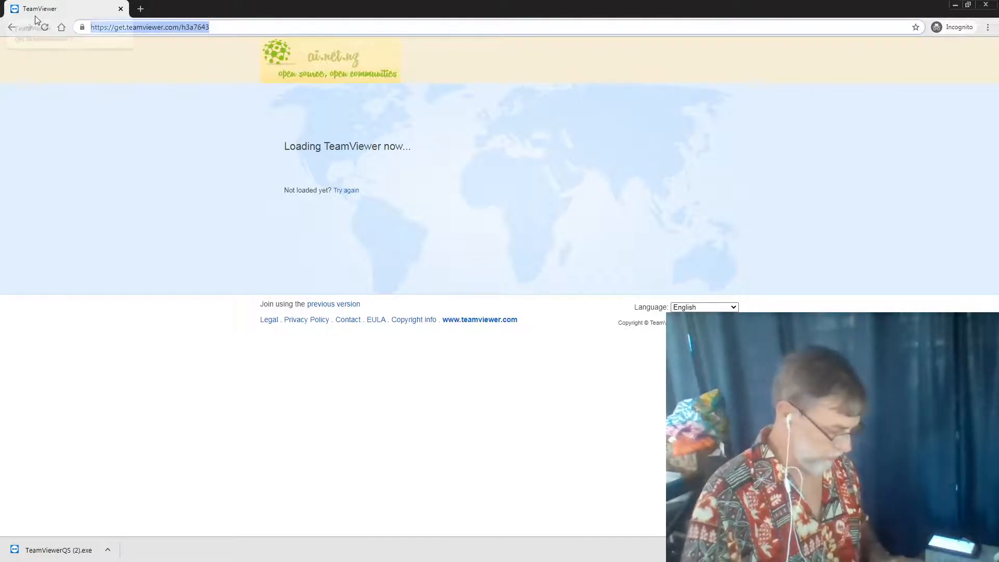
{"action": "type", "text": "centos.org"}
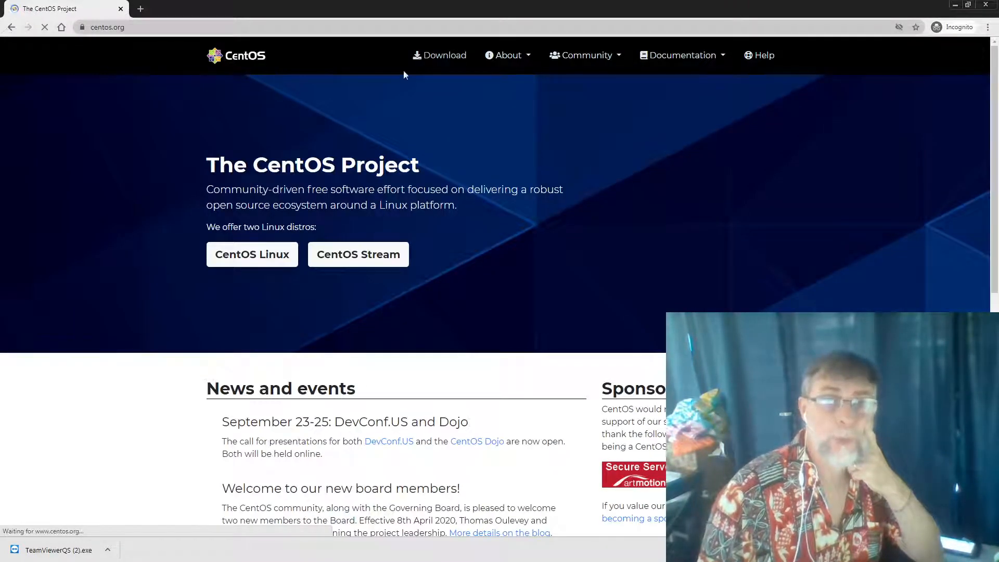
{"action": "left_click", "coordinate": [441, 55]}
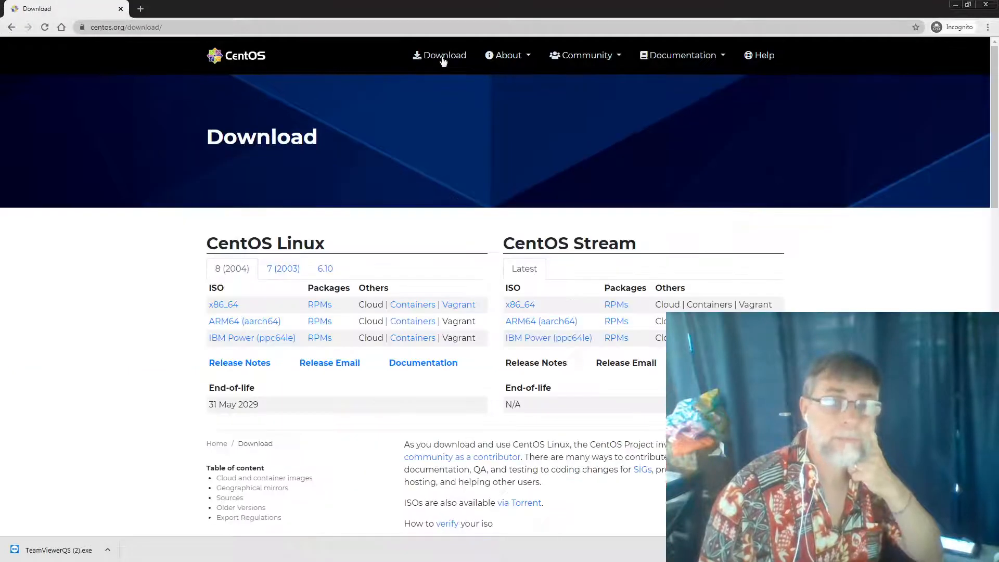
{"action": "scroll", "scroll_direction": "down", "scroll_amount": 3}
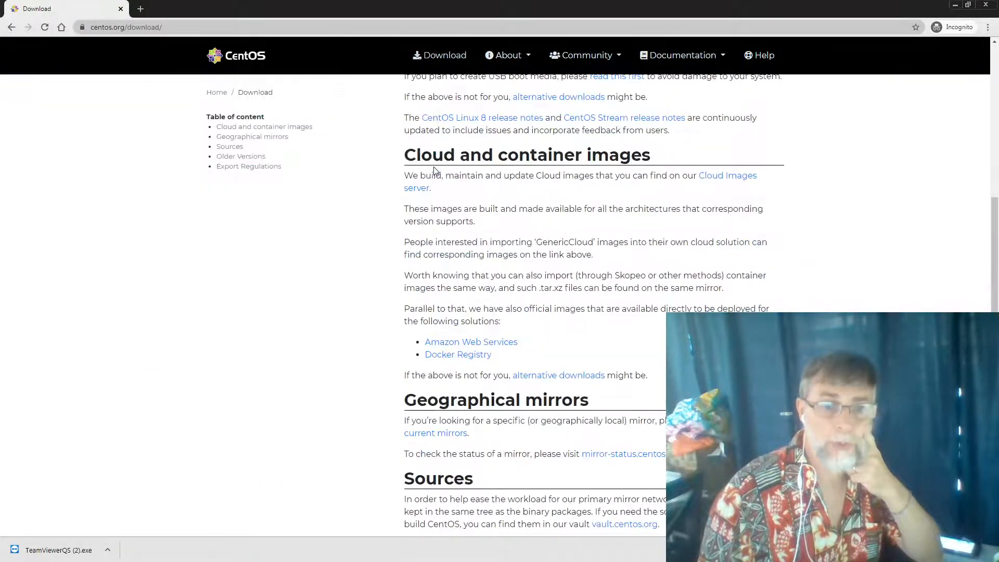
{"action": "scroll", "scroll_direction": "down", "scroll_amount": 3}
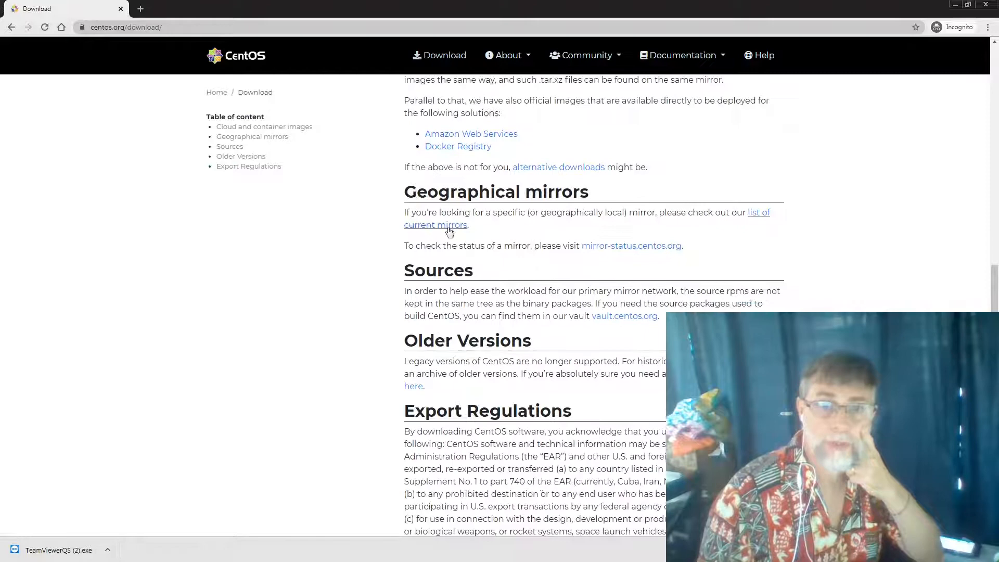
{"action": "left_click", "coordinate": [436, 225]}
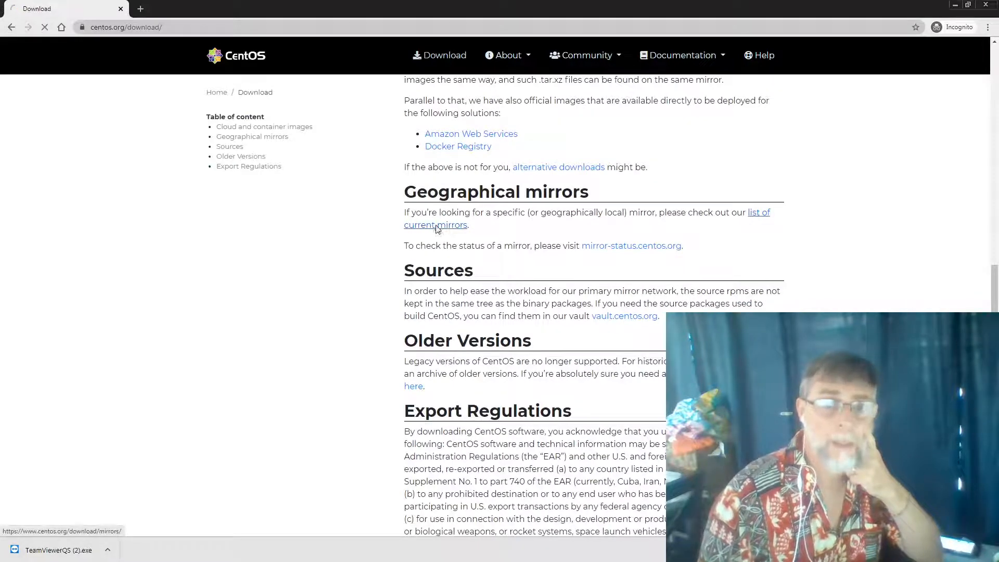
Filter the CentOS mirror table by location US and region HI
{"action": "left_click", "coordinate": [435, 225]}
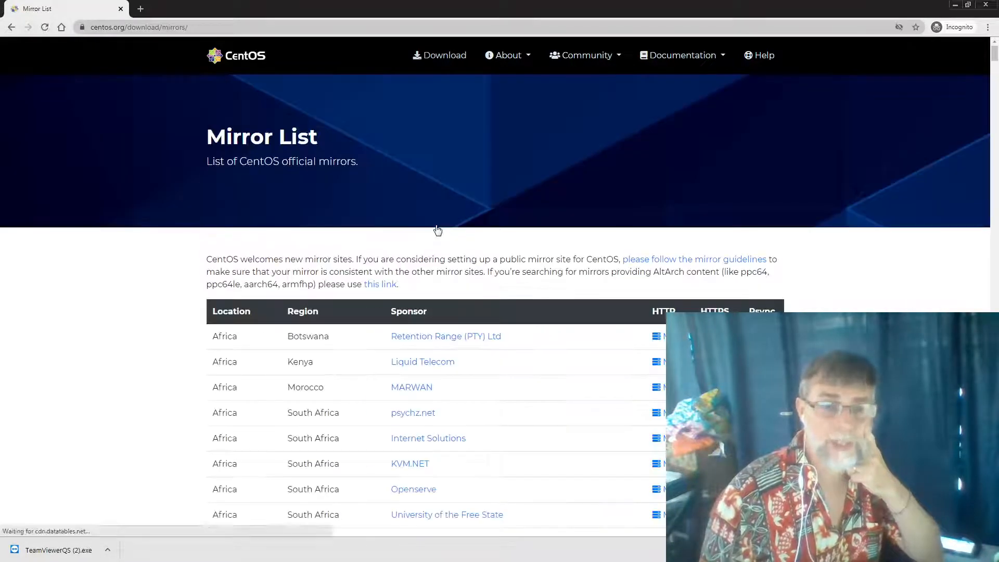
{"action": "scroll", "scroll_direction": "down", "scroll_amount": 3}
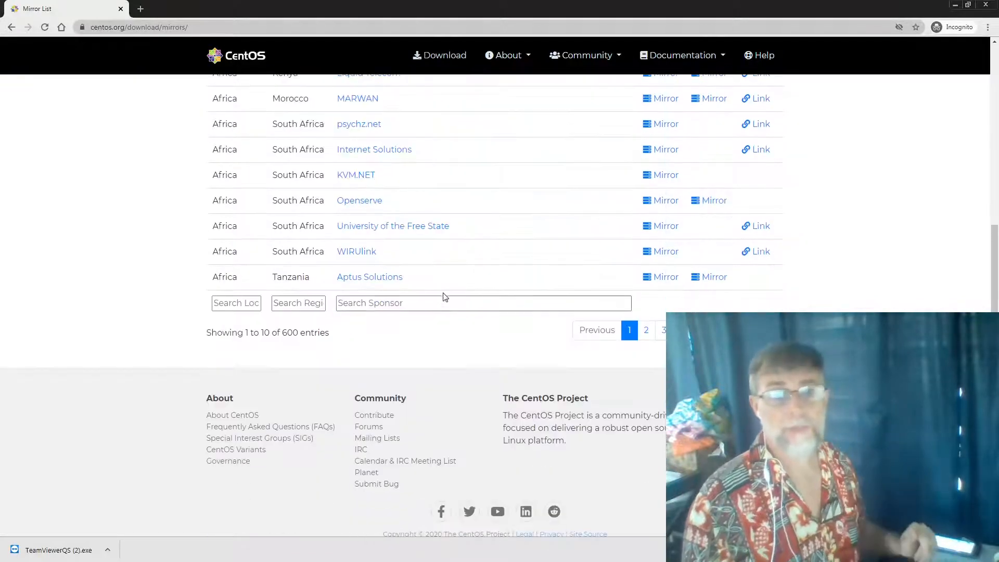
{"action": "type", "text": "US"}
{"action": "type", "text": "HI"}
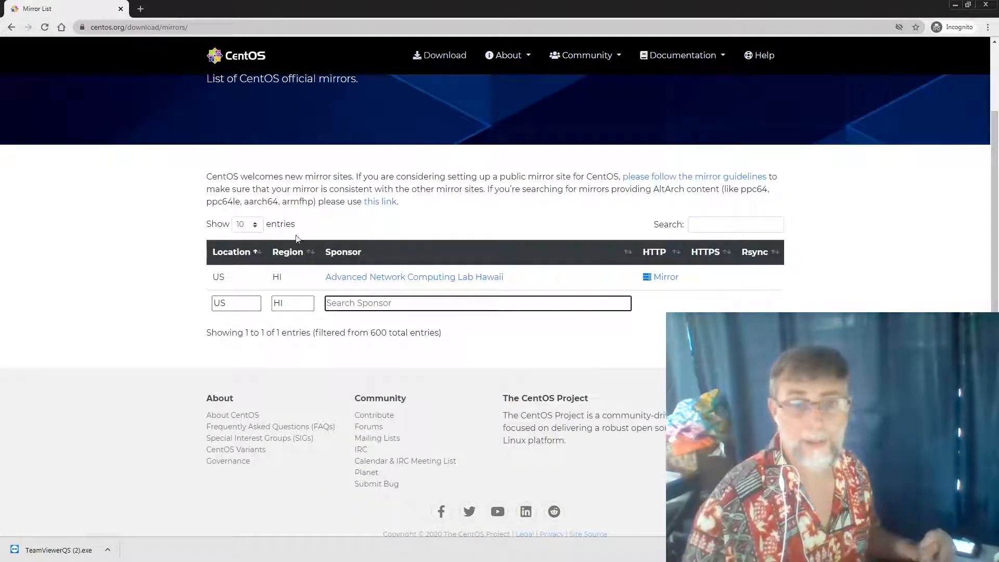
{"action": "mouse_move", "coordinate": [663, 282]}
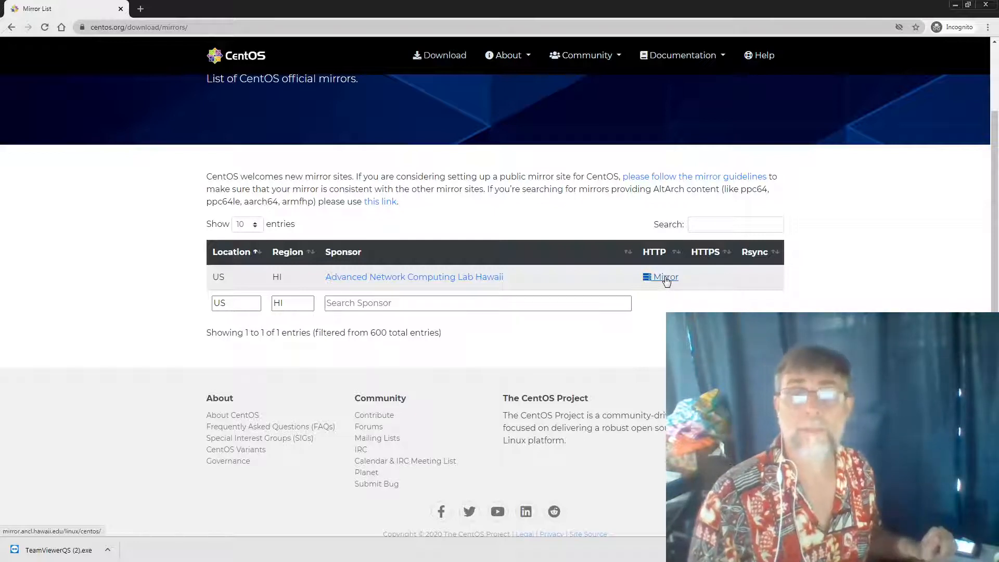
Open the Hawaii HTTP mirror and browse into 8.2.2004/isos/x86_64/
{"action": "left_click", "coordinate": [665, 277]}
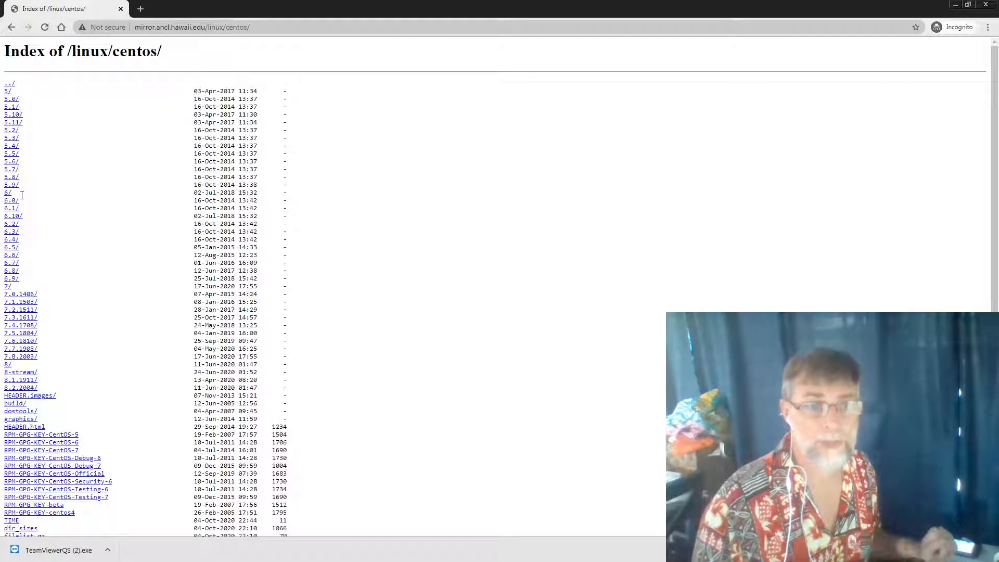
{"action": "mouse_move", "coordinate": [20, 387]}
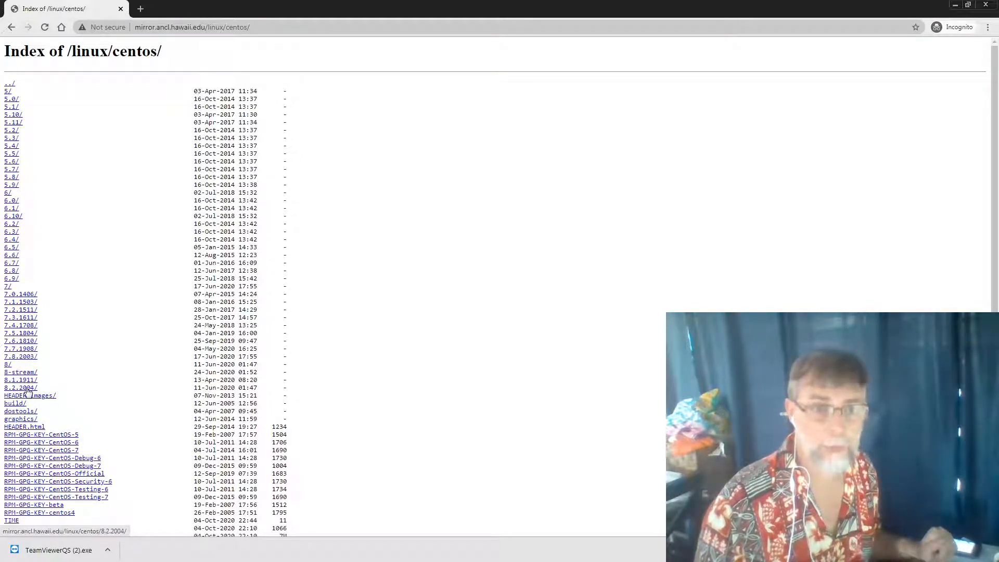
{"action": "left_click", "coordinate": [16, 388]}
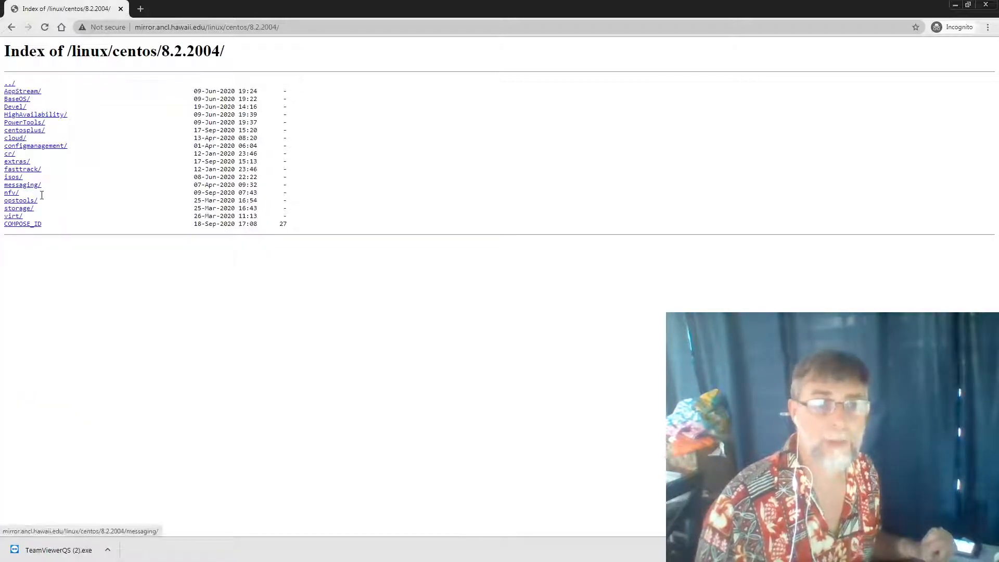
{"action": "left_click", "coordinate": [11, 177]}
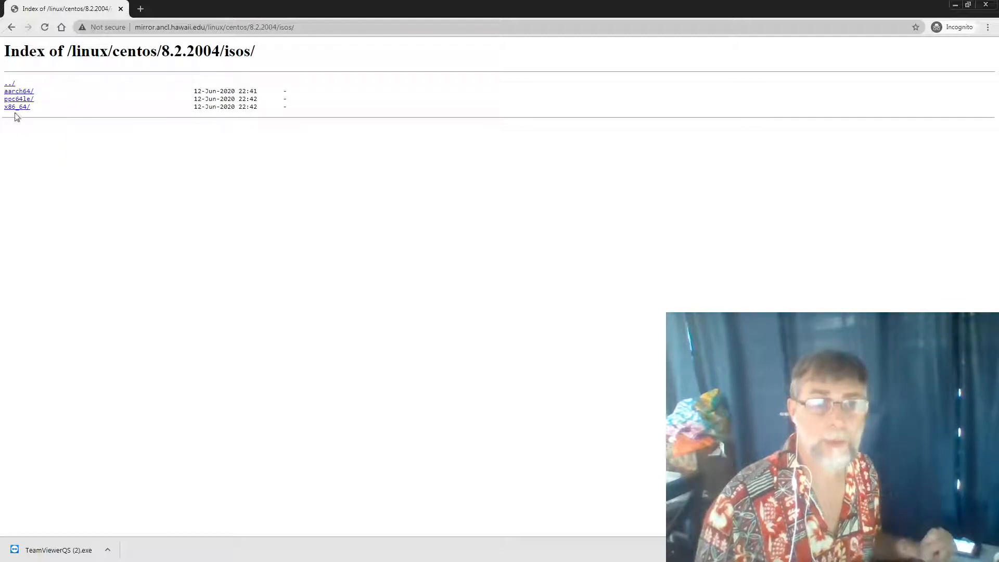
{"action": "mouse_move", "coordinate": [17, 109]}
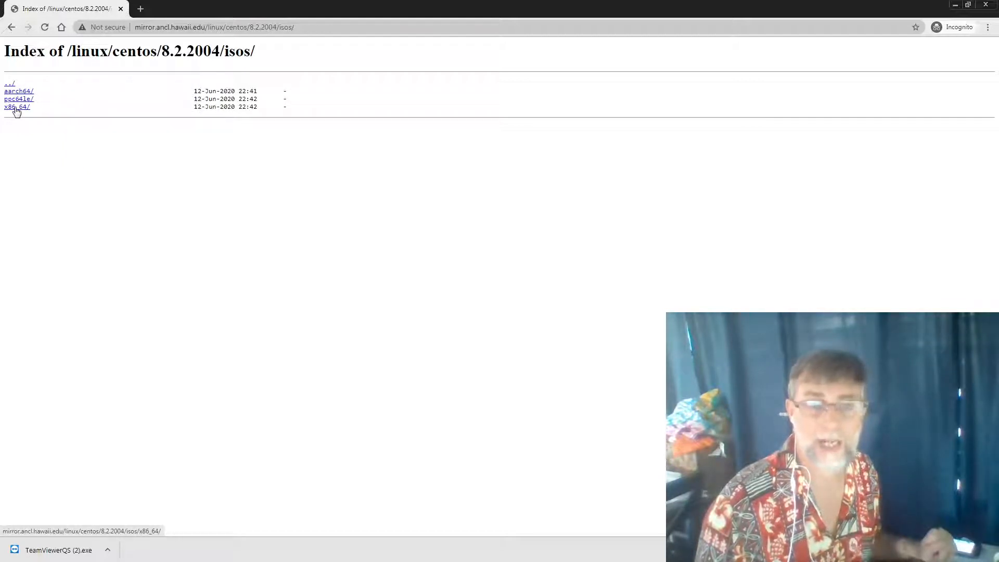
{"action": "left_click", "coordinate": [14, 107]}
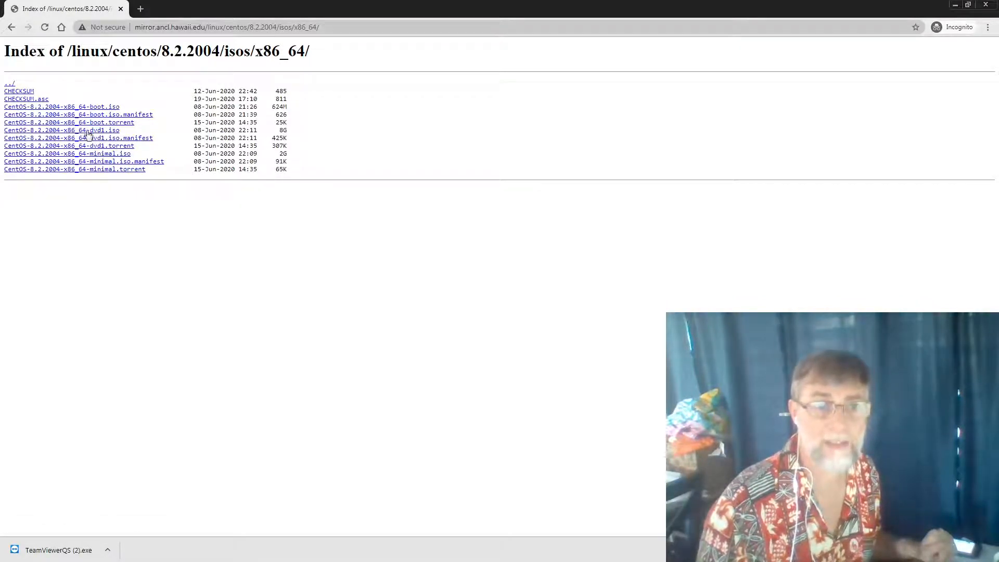
In Downloads, select CentOS-8.2.2004-x86_64-dvd1.iso to view its 7.66 GB size
{"action": "left_click", "coordinate": [62, 130]}
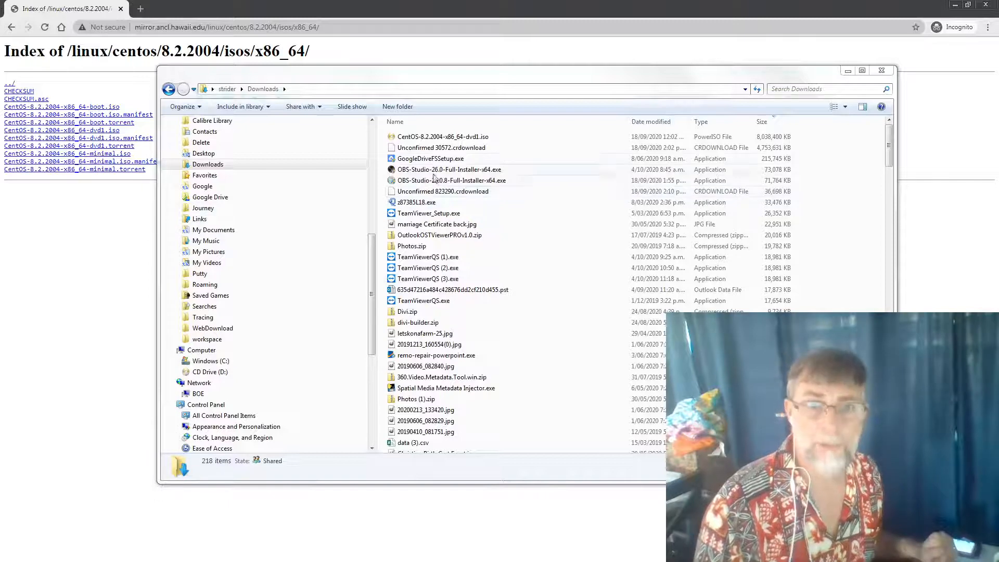
{"action": "left_click", "coordinate": [443, 136]}
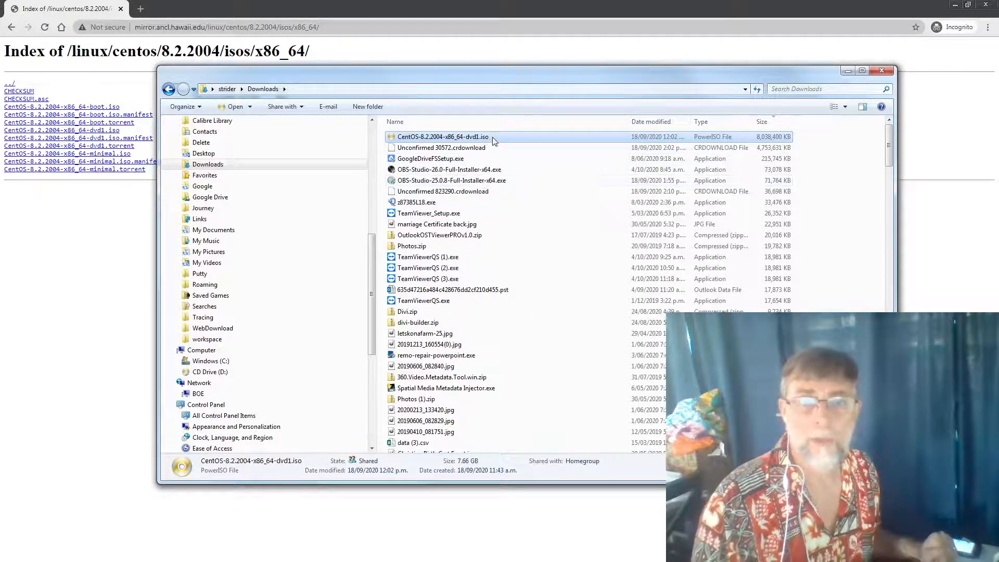
{"action": "mouse_move", "coordinate": [493, 140]}
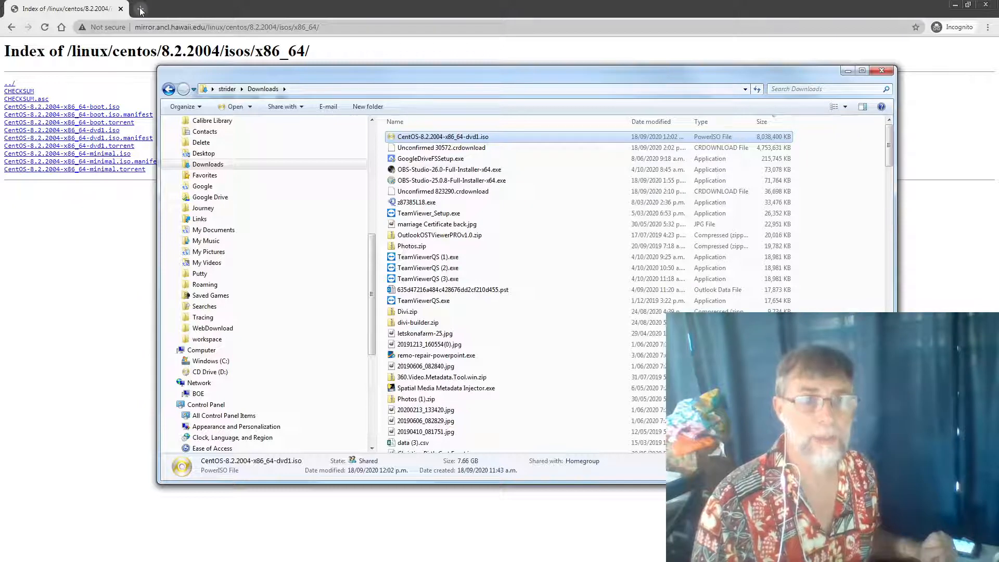
In a new tab, search 'rufus' and open rufus.ie's Download section
{"action": "left_click", "coordinate": [139, 10]}
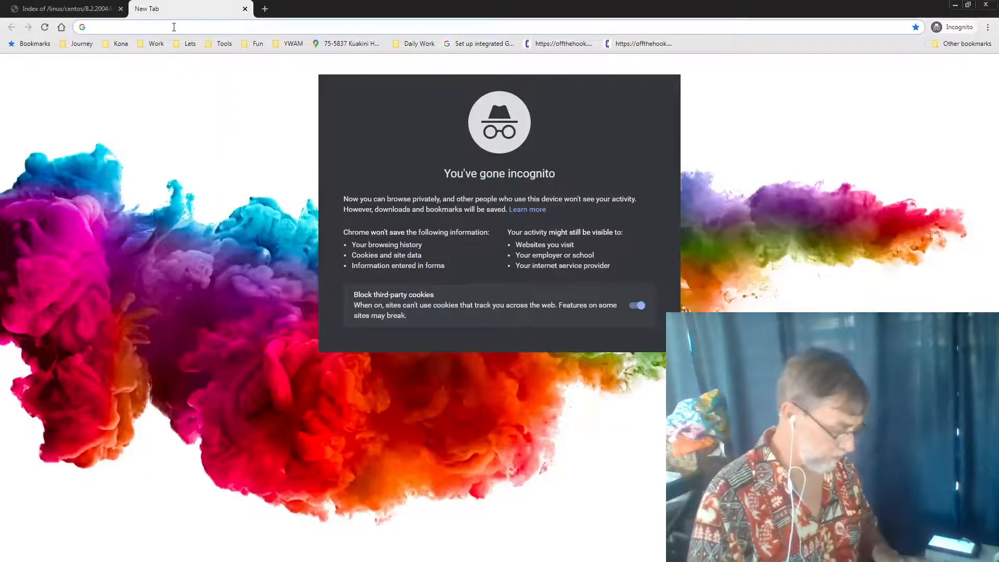
{"action": "type", "text": "rufus.ie"}
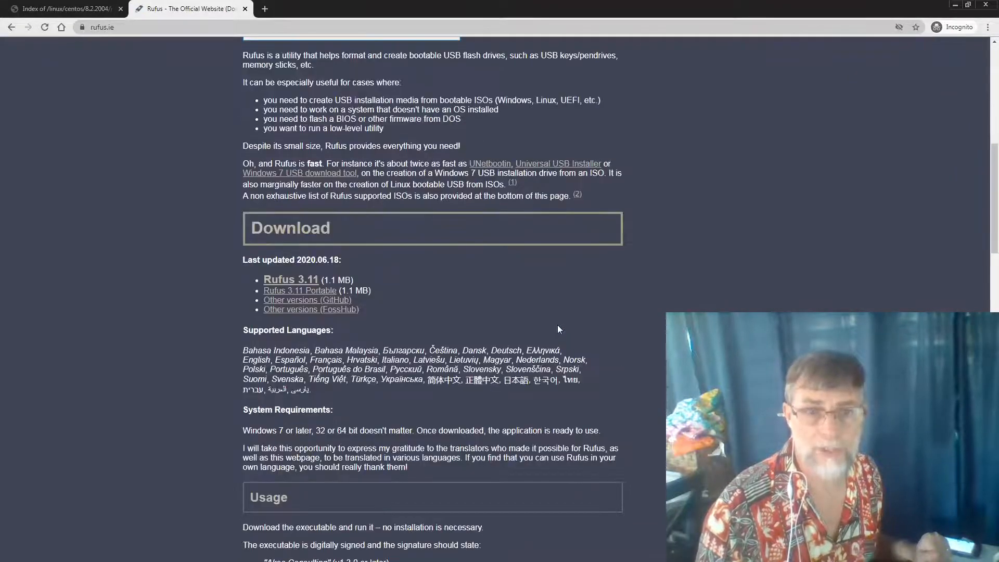
{"action": "mouse_move", "coordinate": [352, 308]}
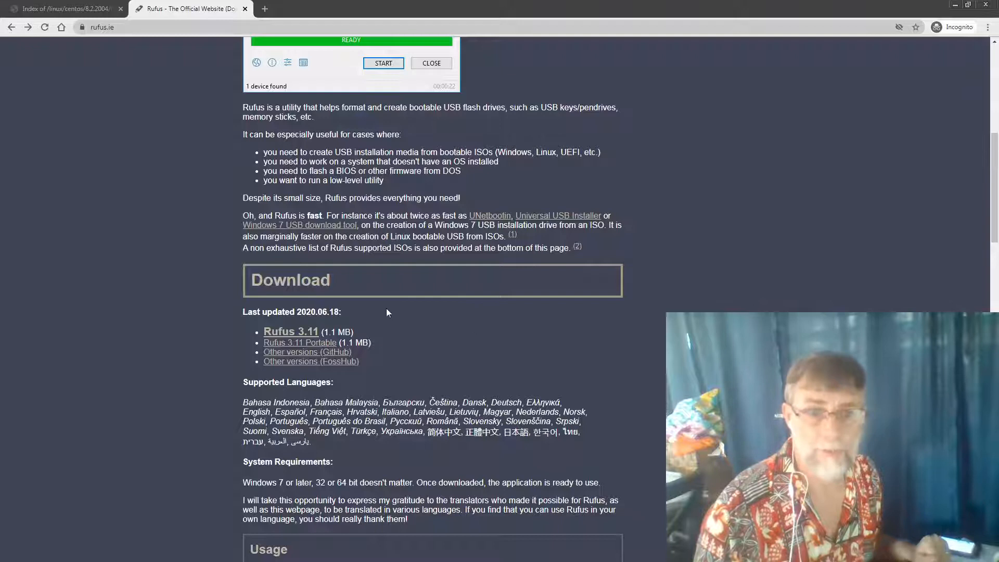
{"action": "mouse_move", "coordinate": [295, 335]}
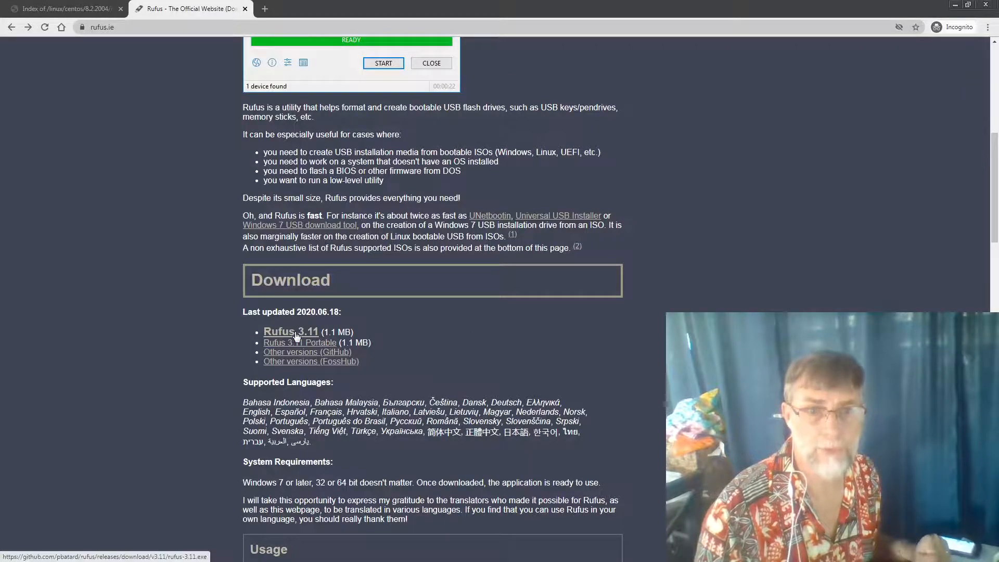
{"action": "mouse_move", "coordinate": [293, 354]}
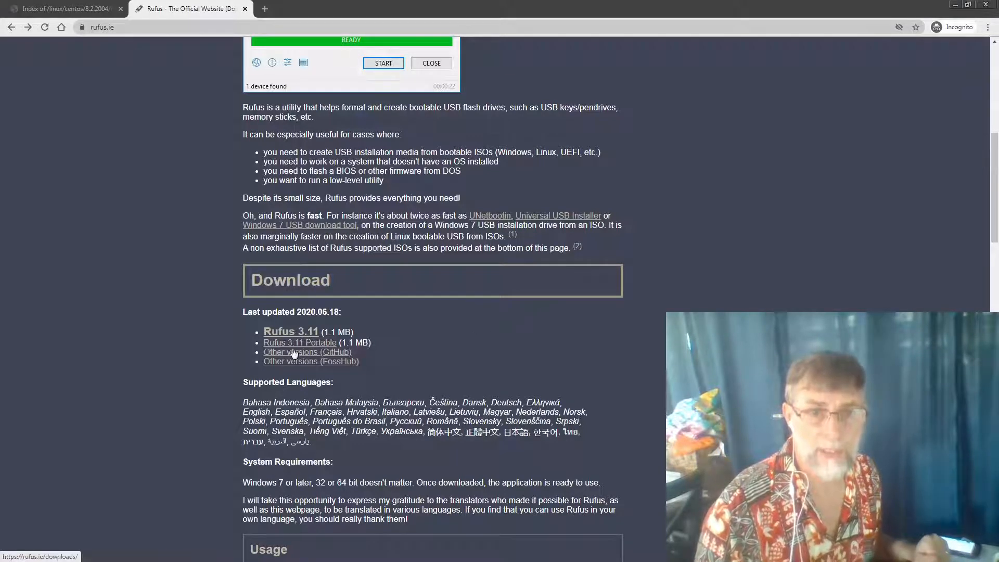
Download rufus-3.4.exe from the full list of Rufus releases
{"action": "left_click", "coordinate": [300, 352]}
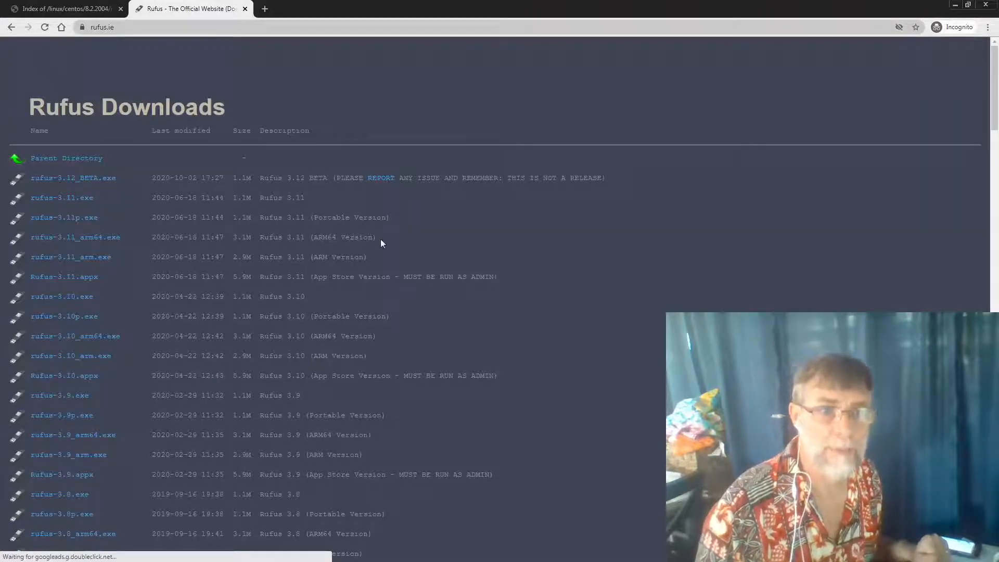
{"action": "scroll", "scroll_direction": "down", "scroll_amount": 3}
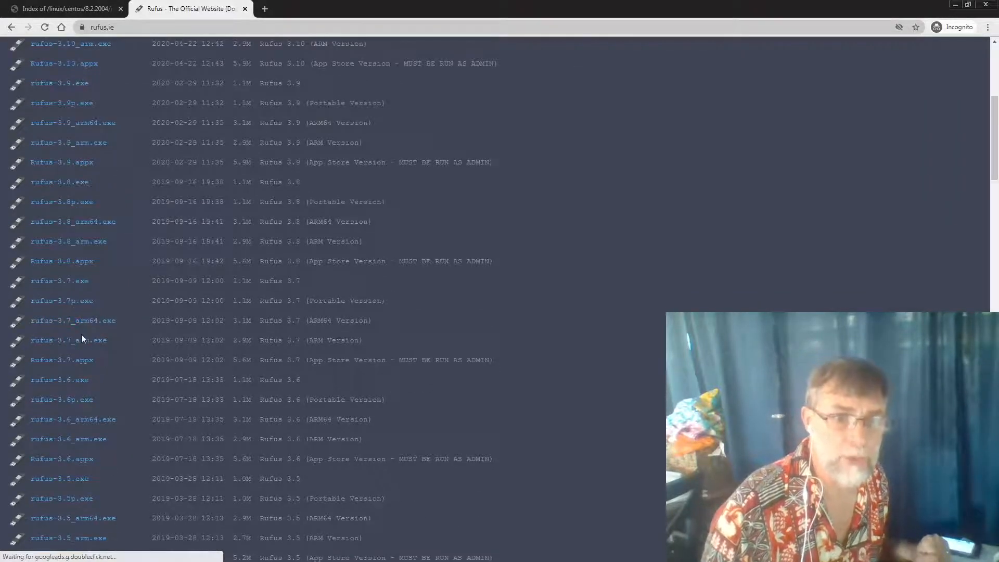
{"action": "scroll", "scroll_direction": "down", "scroll_amount": 3}
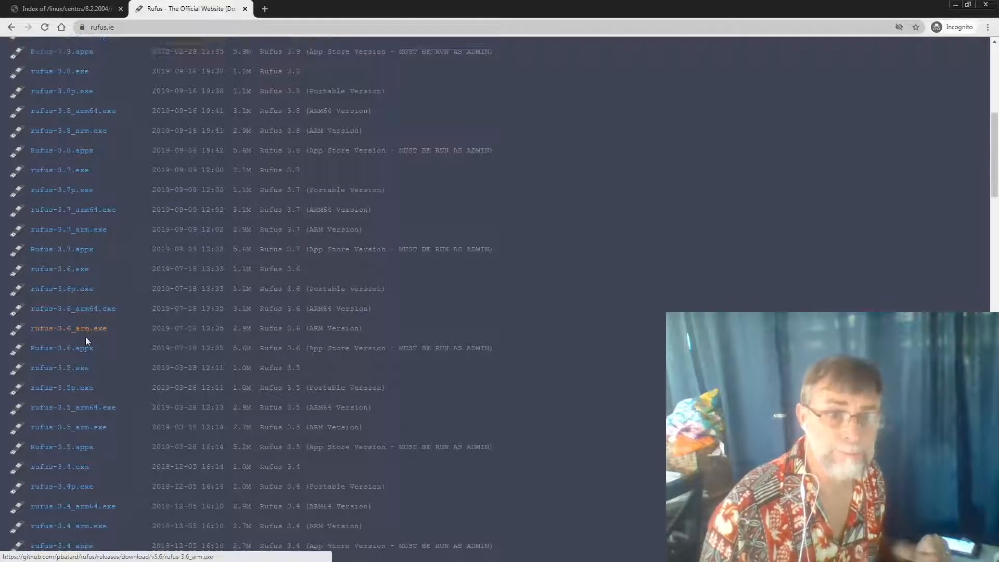
{"action": "scroll", "scroll_direction": "down", "scroll_amount": 3}
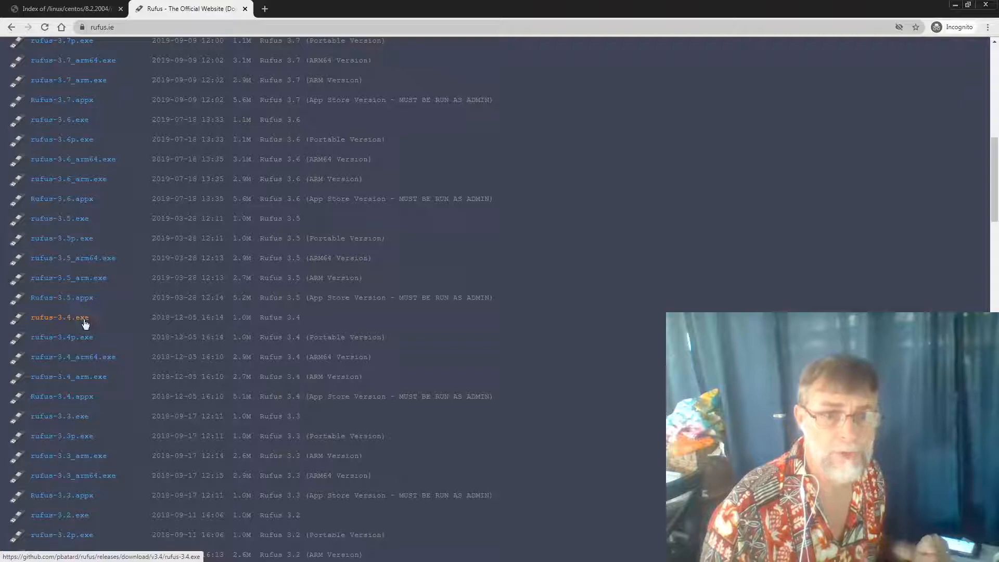
{"action": "left_click", "coordinate": [52, 317]}
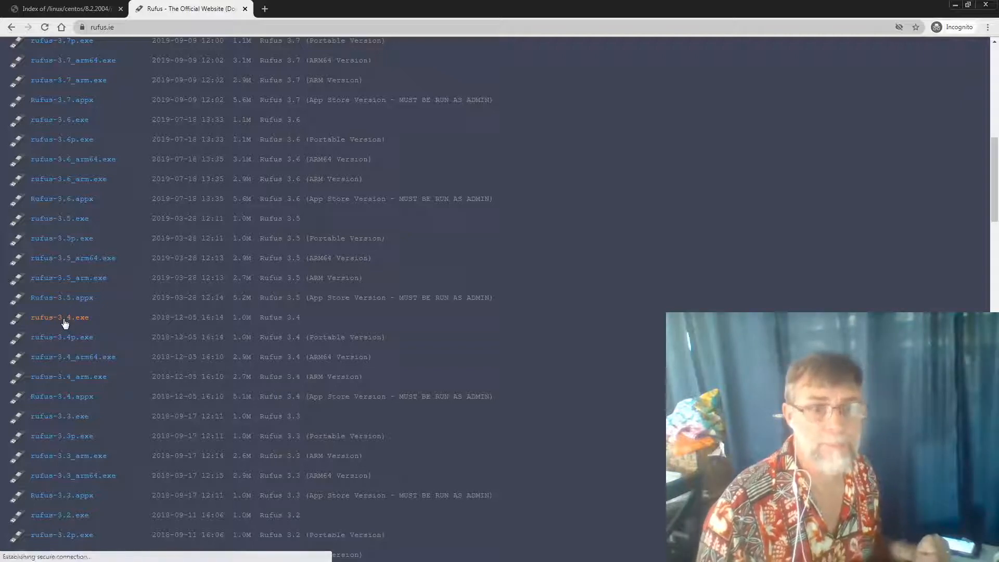
{"action": "left_click", "coordinate": [49, 317]}
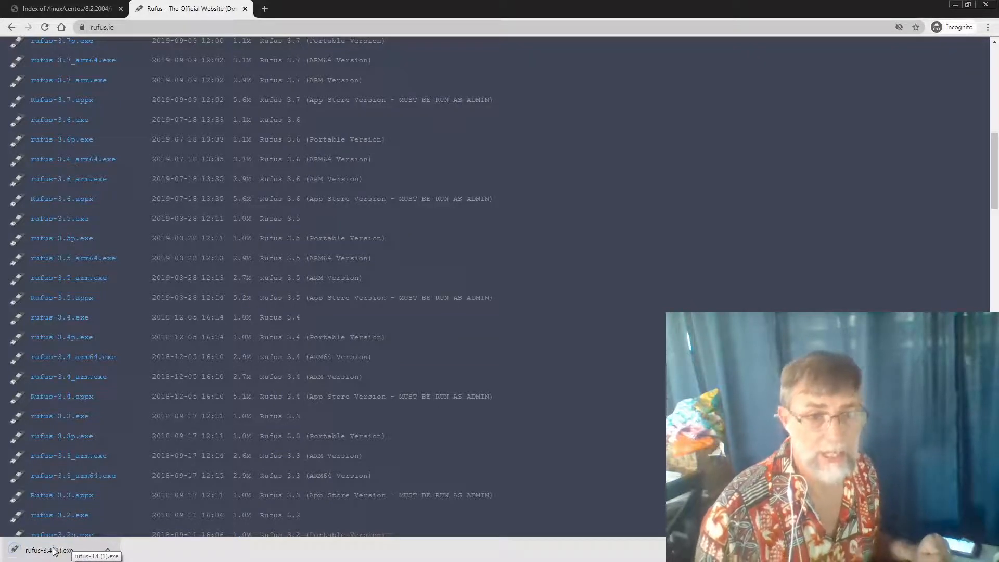
{"action": "mouse_move", "coordinate": [470, 376]}
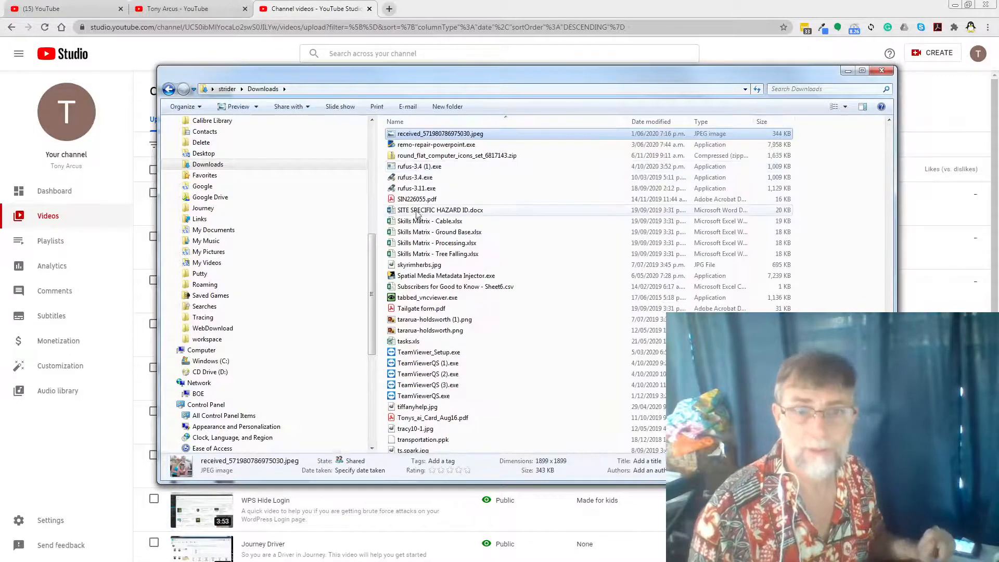
Run rufus-3.4.exe from Downloads and sort the folder by Size
{"action": "left_click", "coordinate": [415, 177]}
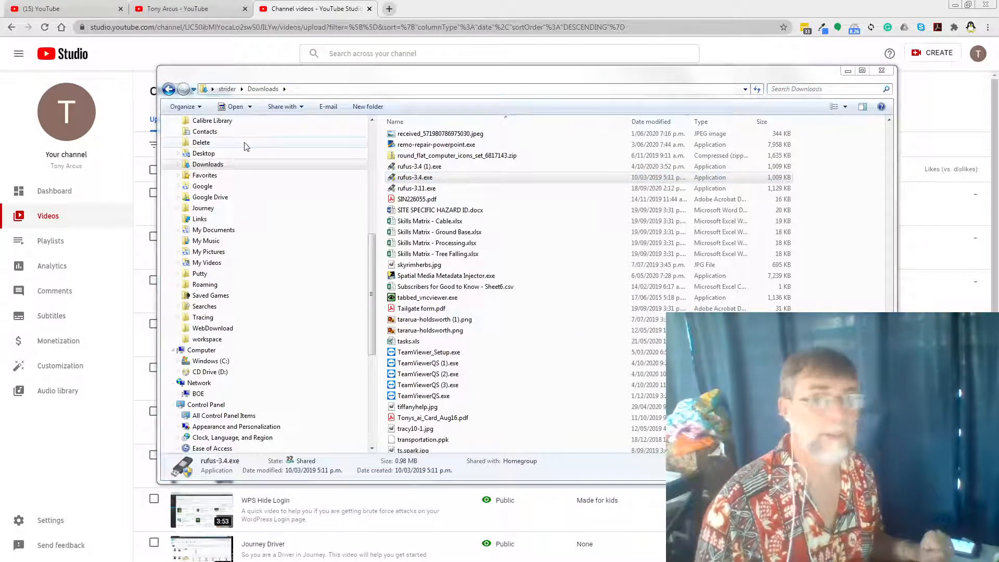
{"action": "left_click", "coordinate": [881, 71]}
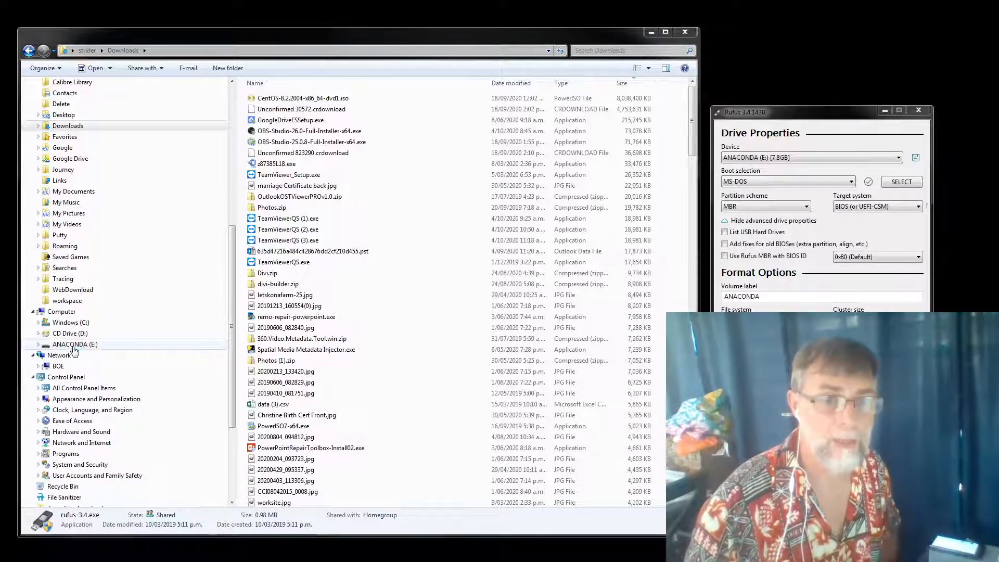
Open and close Computer Management from the ANACONDA (E:) drive, then view Computer
{"action": "right_click", "coordinate": [75, 344]}
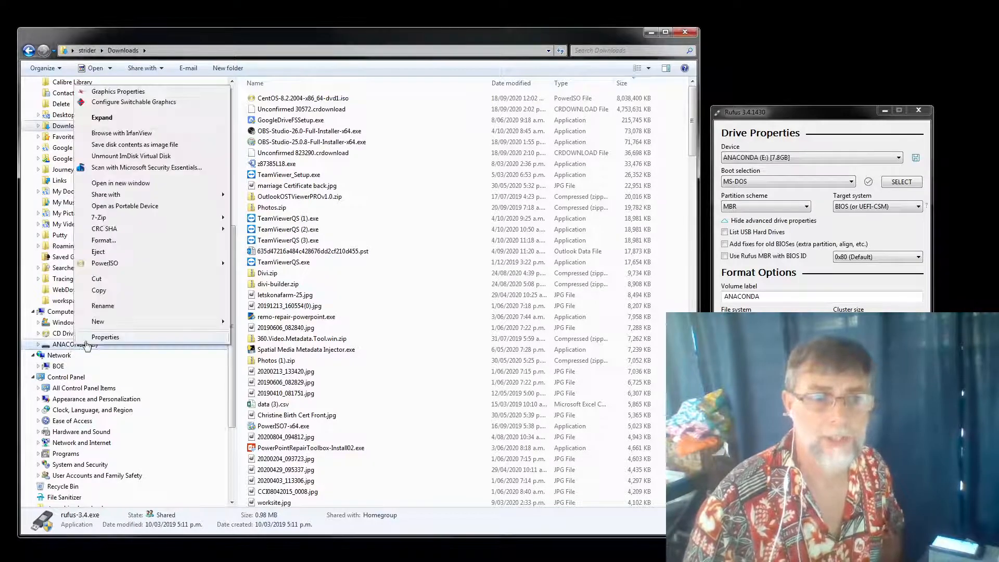
{"action": "left_click", "coordinate": [105, 337]}
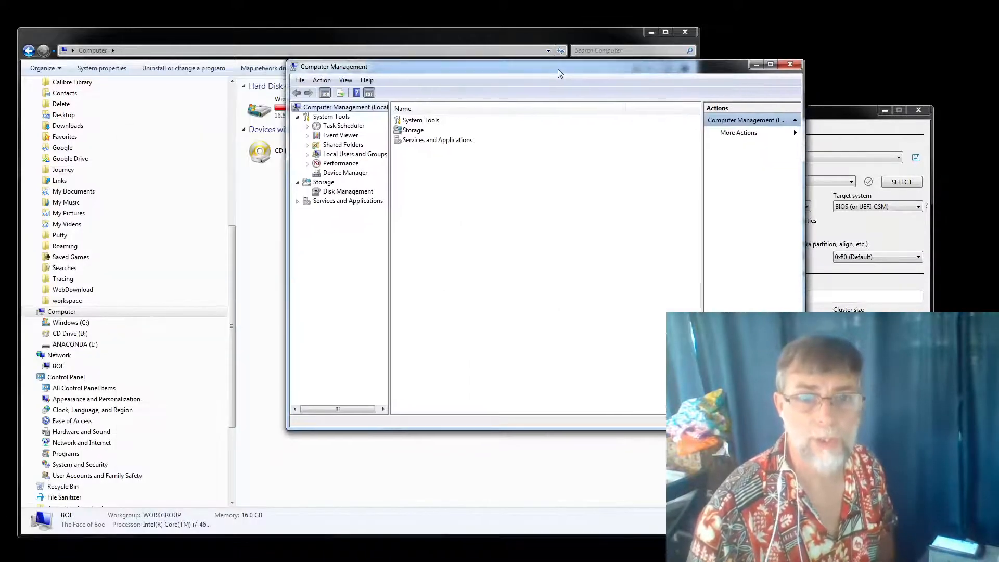
{"action": "left_click", "coordinate": [347, 191]}
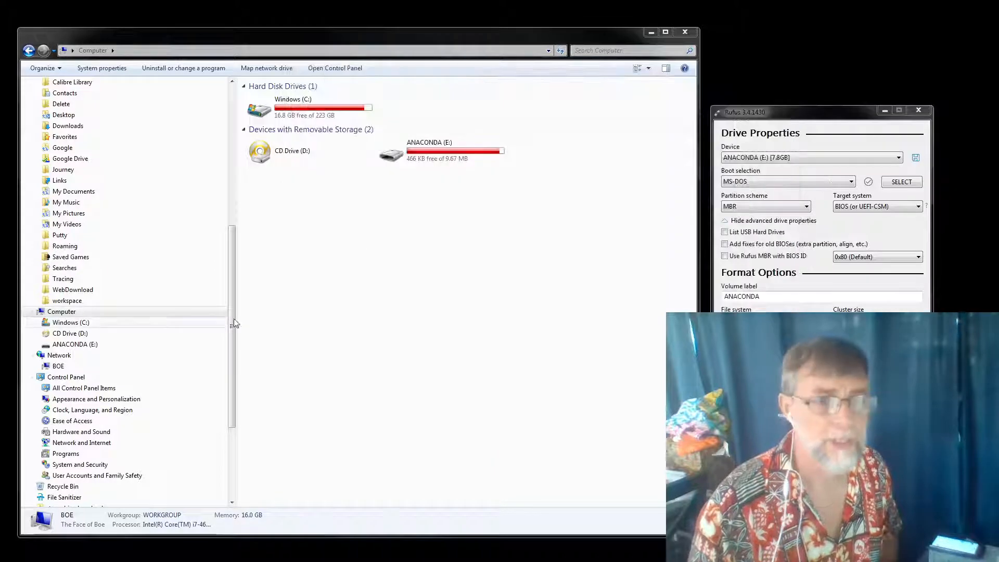
{"action": "left_click", "coordinate": [62, 311]}
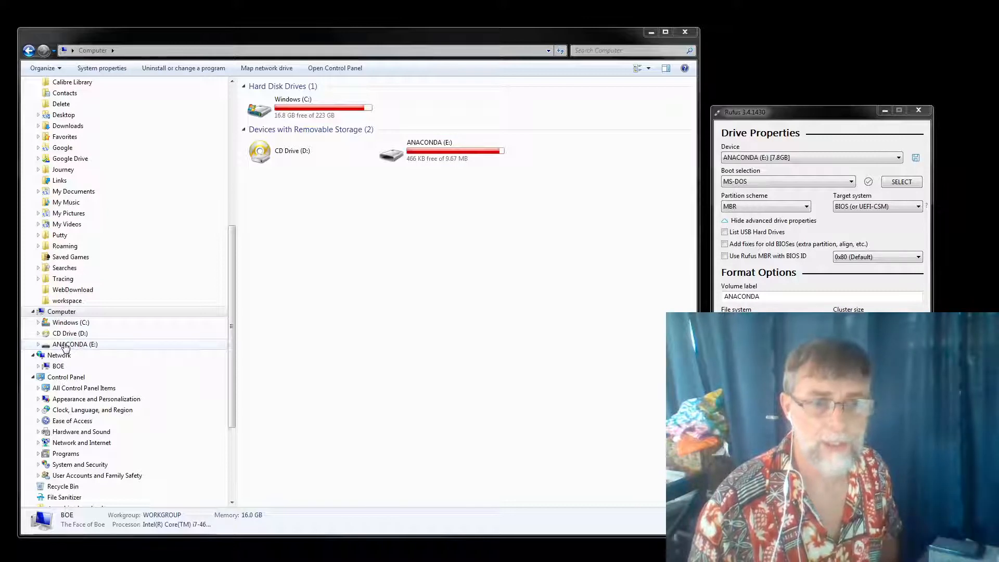
Check the ANACONDA (E:) drive's file system and capacity in Properties, then close it
{"action": "right_click", "coordinate": [74, 345]}
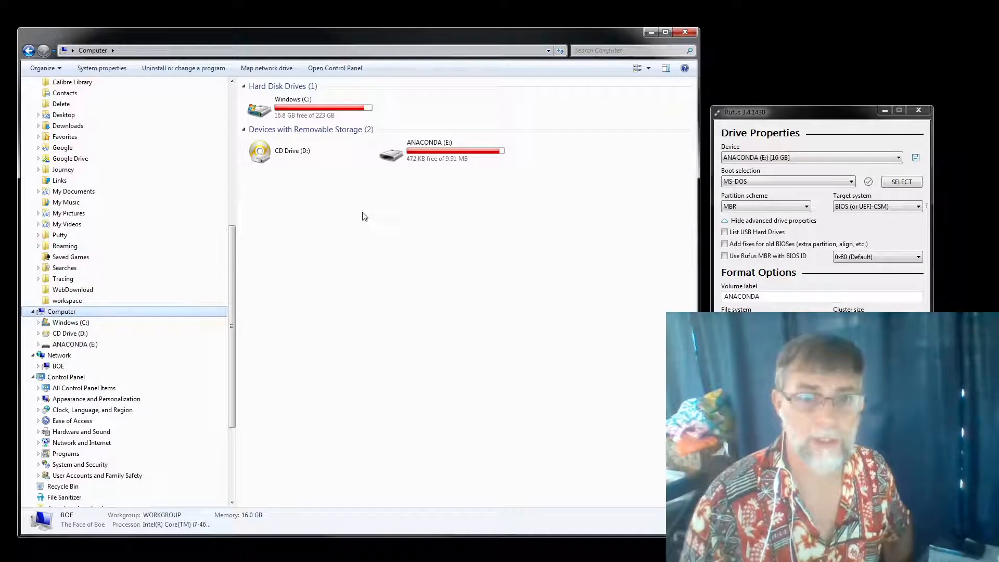
{"action": "mouse_move", "coordinate": [431, 413]}
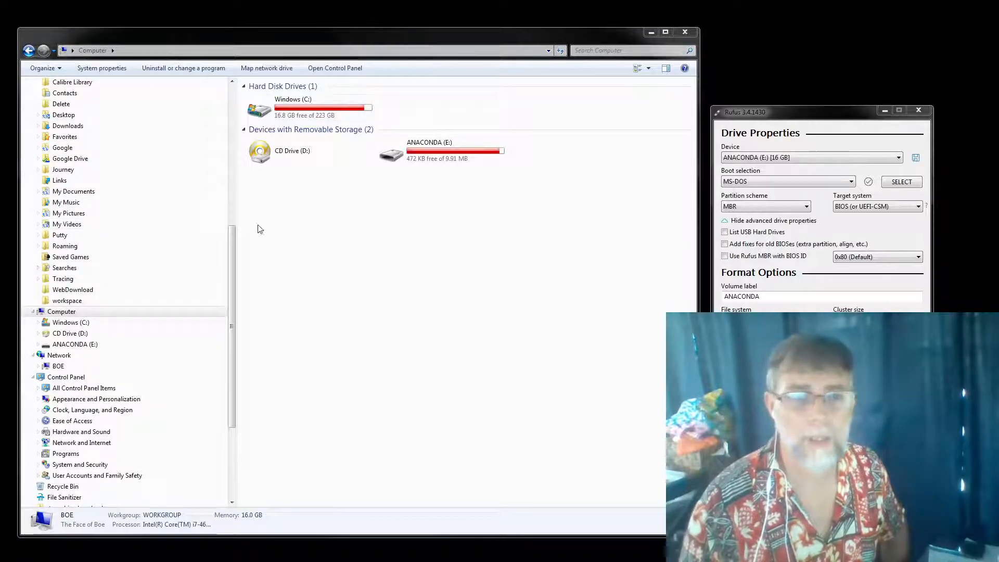
{"action": "right_click", "coordinate": [75, 344]}
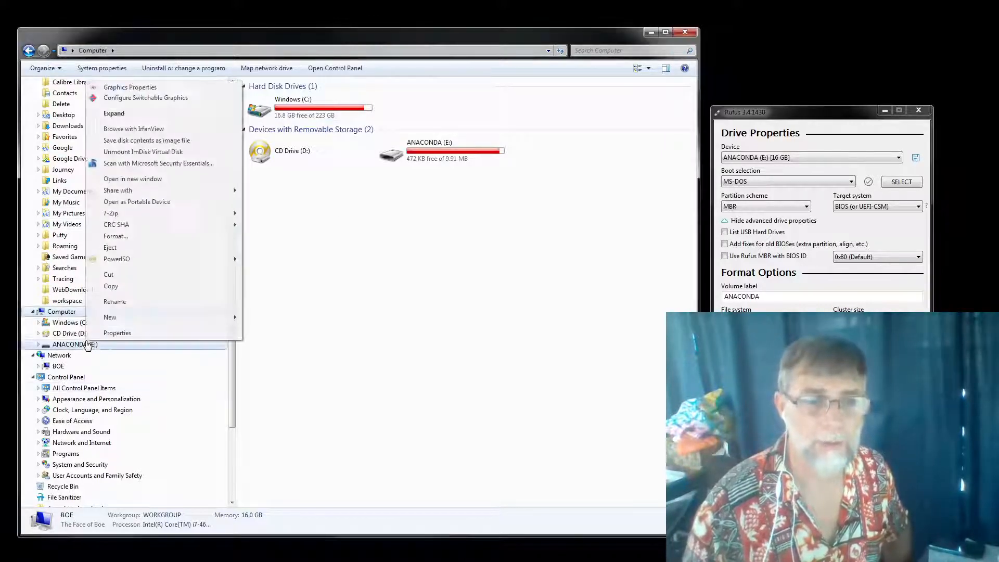
{"action": "left_click", "coordinate": [117, 333]}
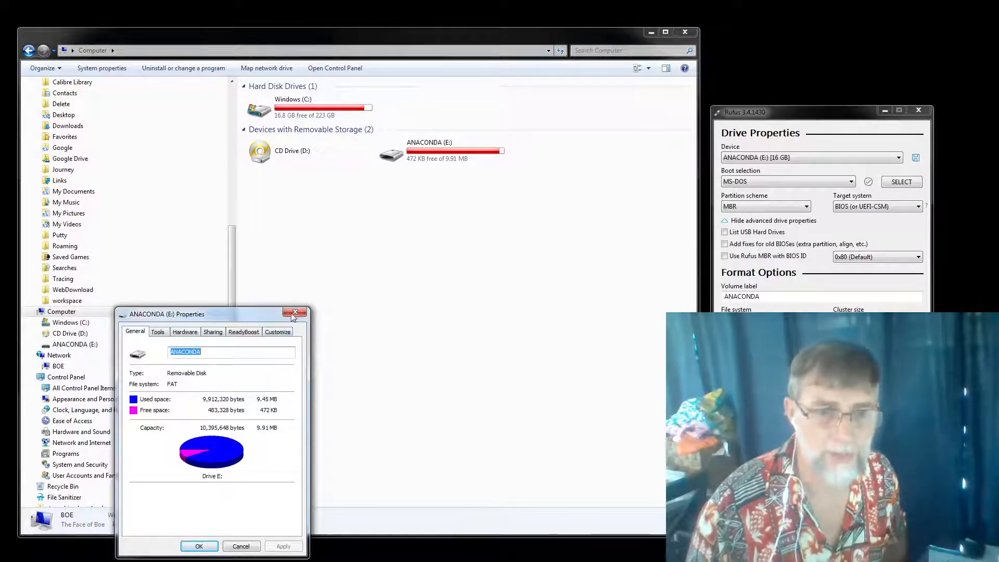
{"action": "left_click", "coordinate": [295, 313]}
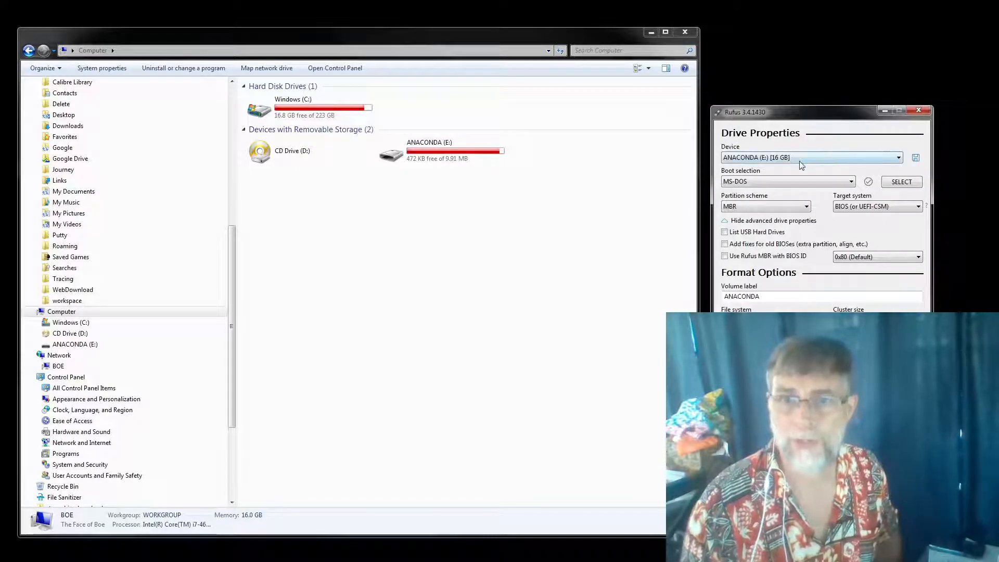
{"action": "left_click", "coordinate": [896, 158]}
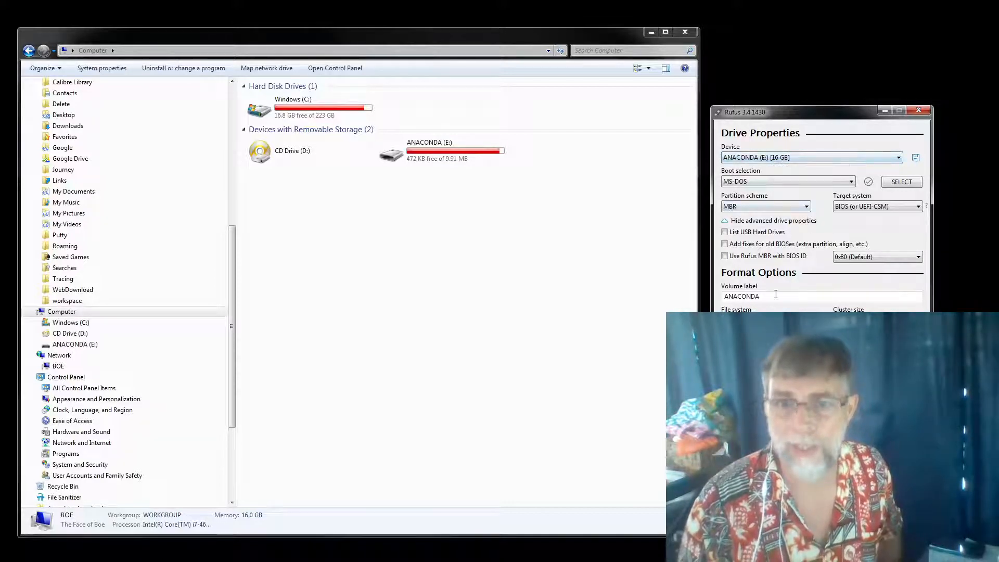
{"action": "mouse_move", "coordinate": [772, 296]}
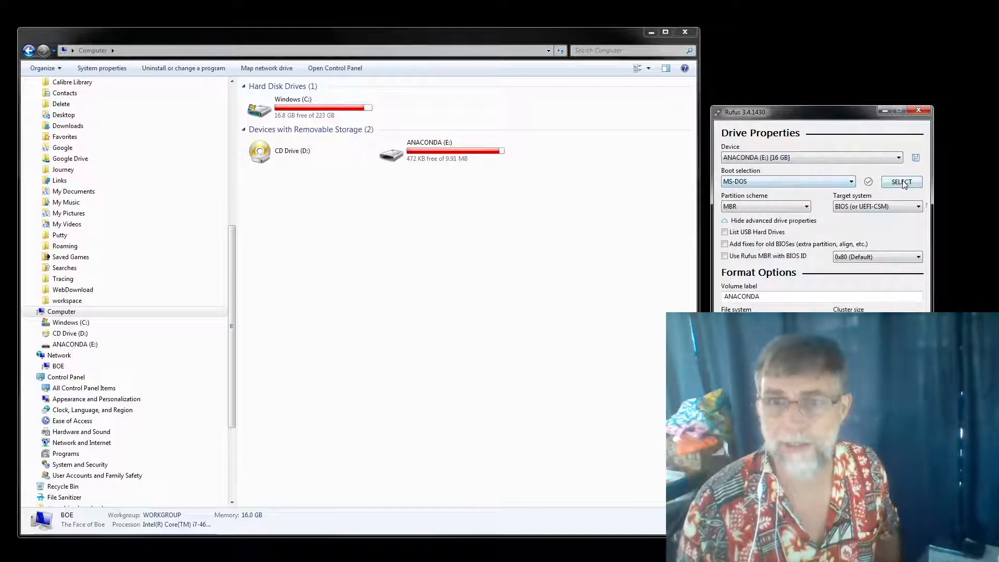
{"action": "mouse_move", "coordinate": [777, 181]}
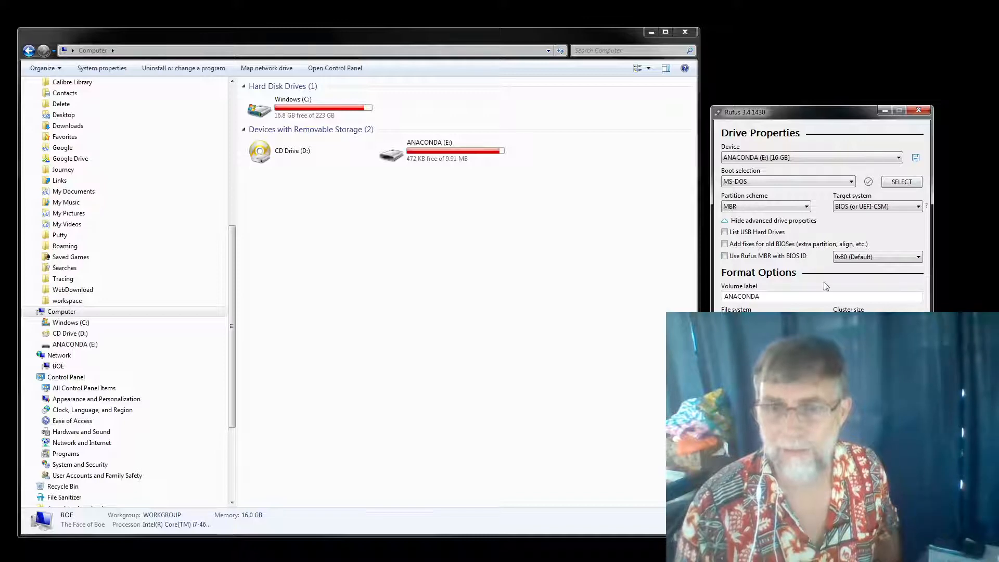
{"action": "mouse_move", "coordinate": [919, 175]}
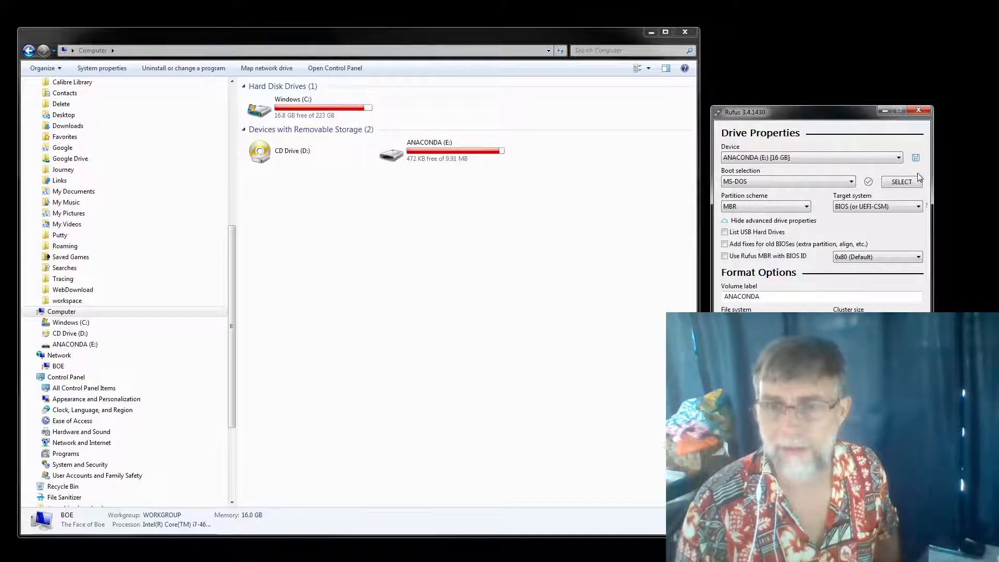
Select CentOS-8.2.2004-x86_64-dvd1.iso from Downloads, sorted by date, as Rufus's boot image
{"action": "left_click", "coordinate": [902, 182]}
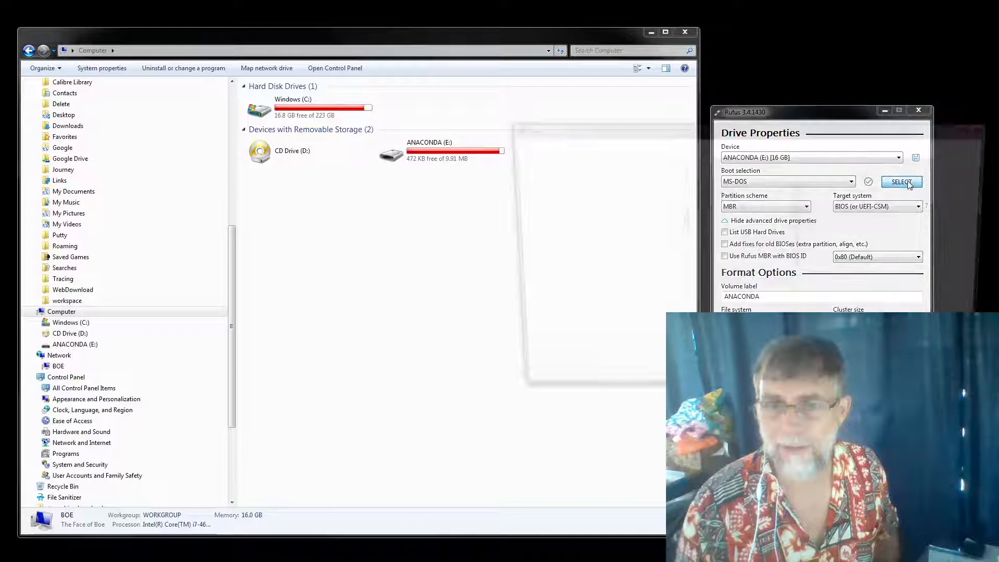
{"action": "left_click", "coordinate": [901, 181]}
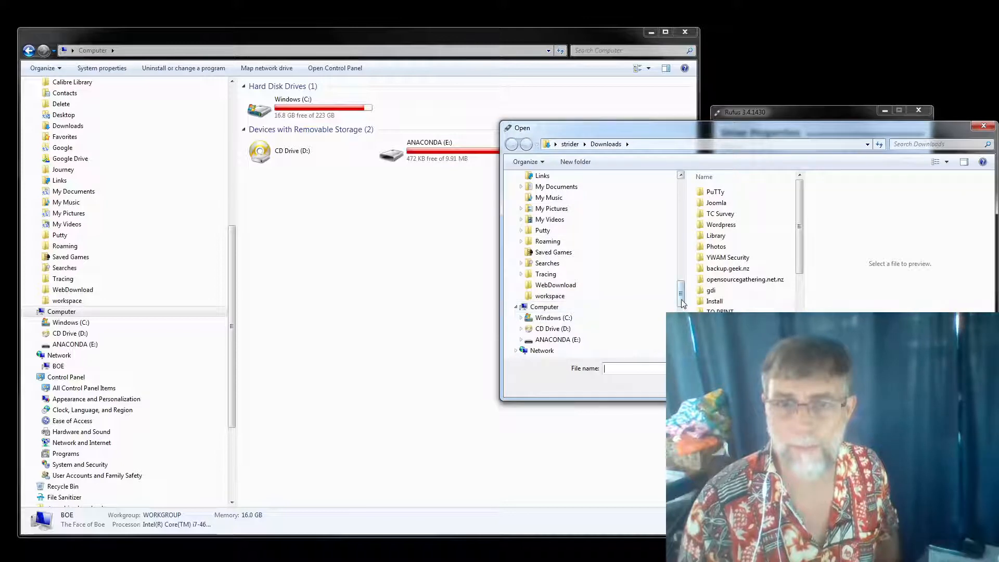
{"action": "scroll", "scroll_direction": "down", "scroll_amount": 3}
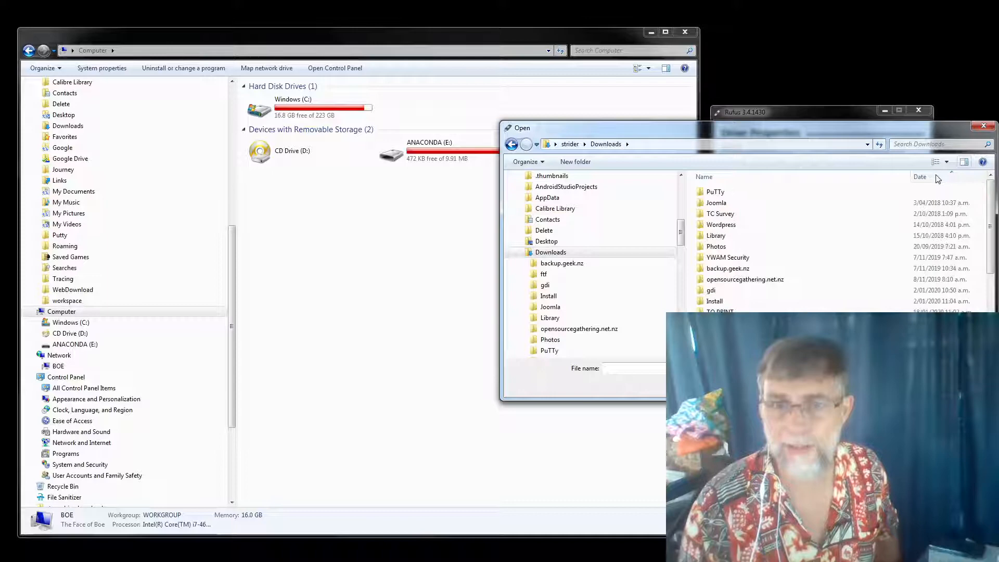
{"action": "left_click", "coordinate": [920, 177]}
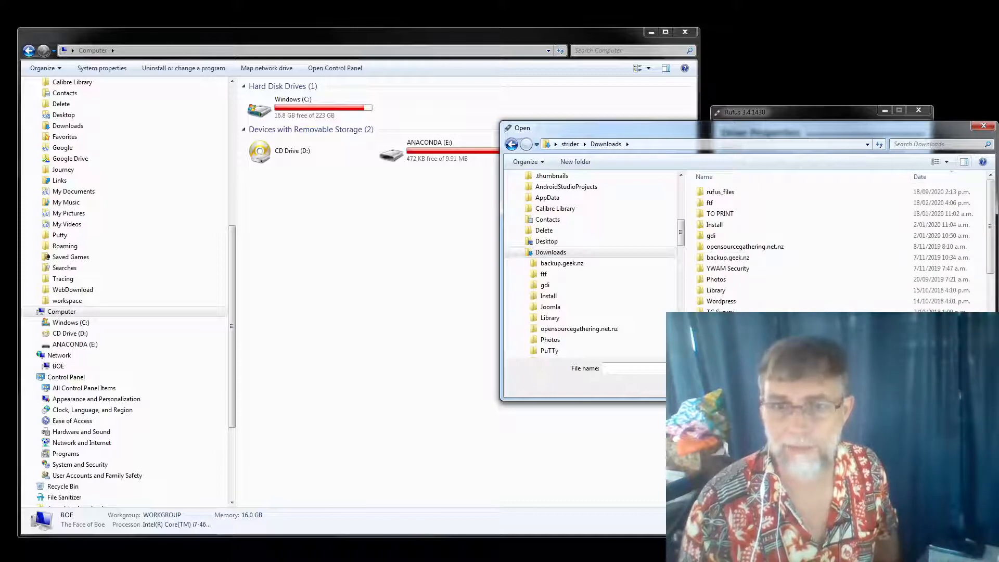
{"action": "type", "text": "CentOS-8.2.2004-x86_6"}
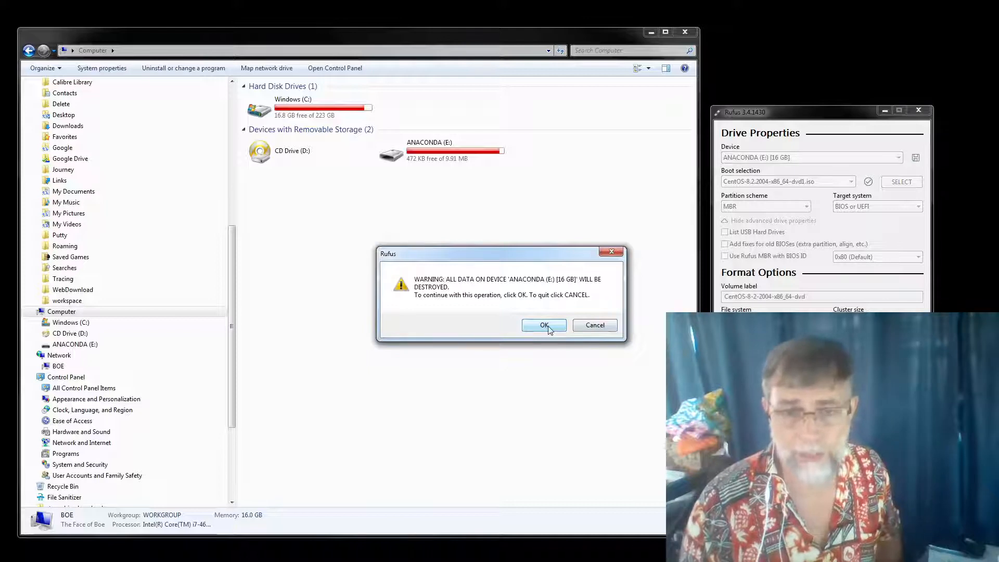
Confirm the data-destruction warning so Rufus writes the CentOS 8.2 ISO to ANACONDA (E:)
{"action": "left_click", "coordinate": [544, 325]}
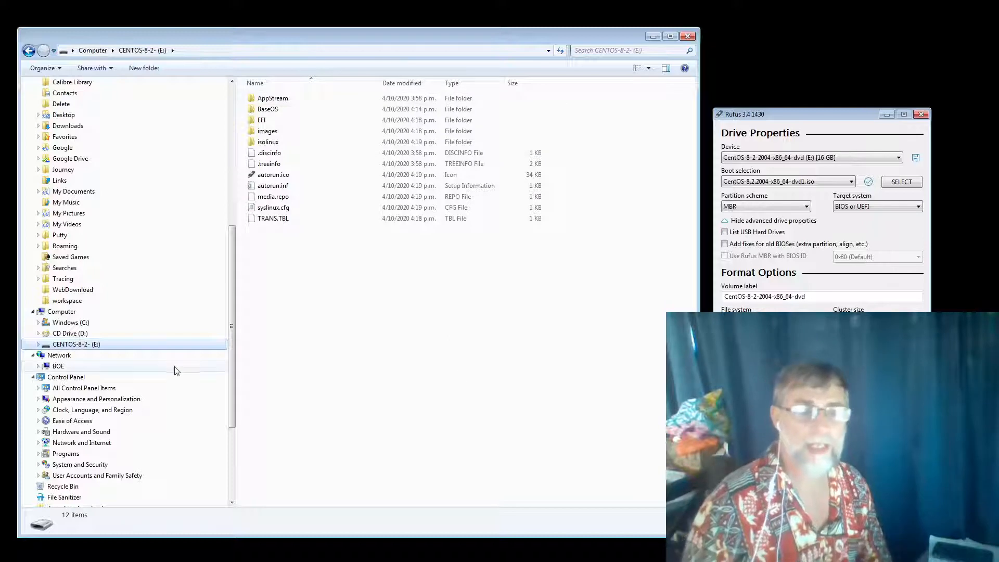
Bring up the CENTOS-8-2- drive's context menu in Explorer, then dismiss it unused
{"action": "right_click", "coordinate": [76, 343]}
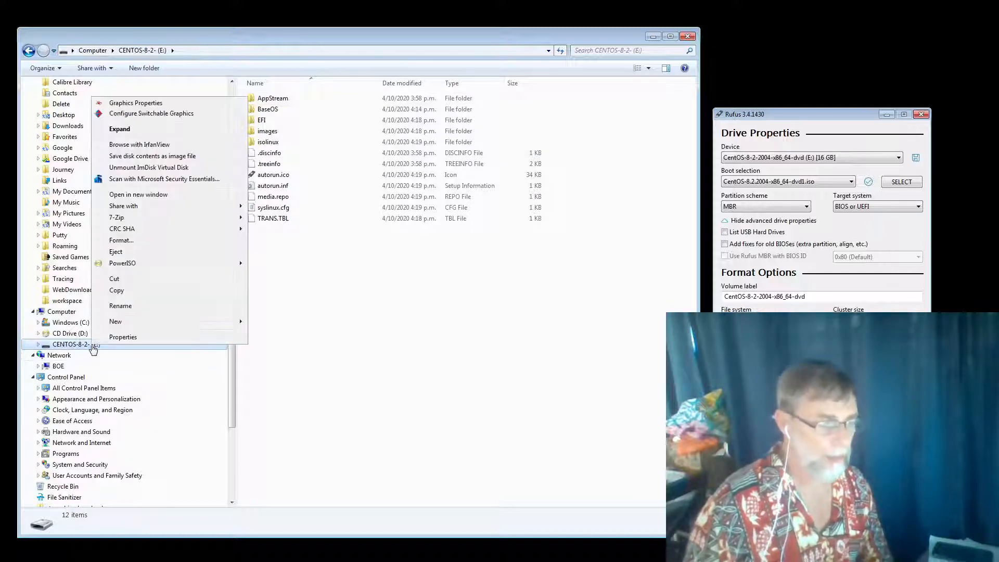
{"action": "mouse_move", "coordinate": [147, 243]}
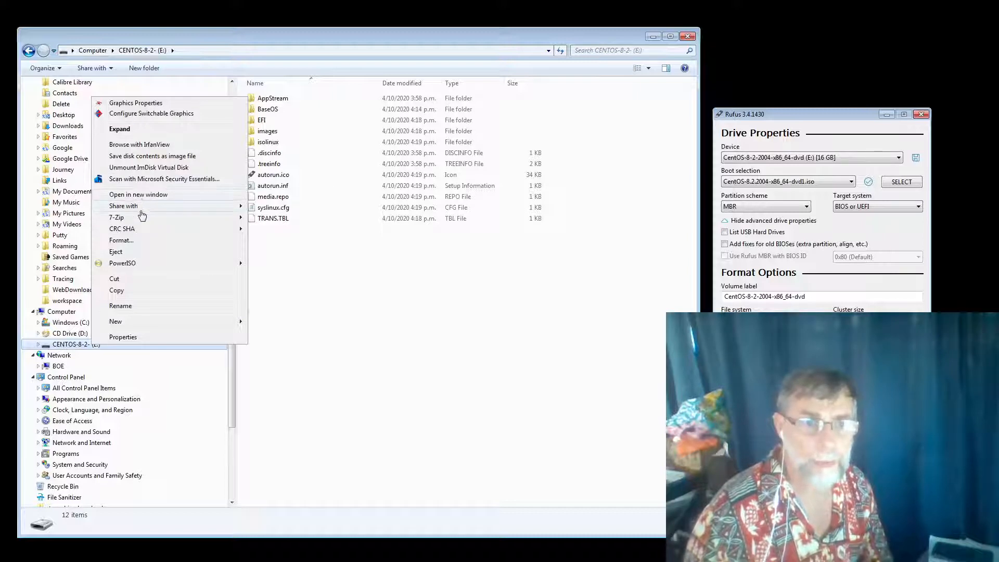
{"action": "mouse_move", "coordinate": [130, 202]}
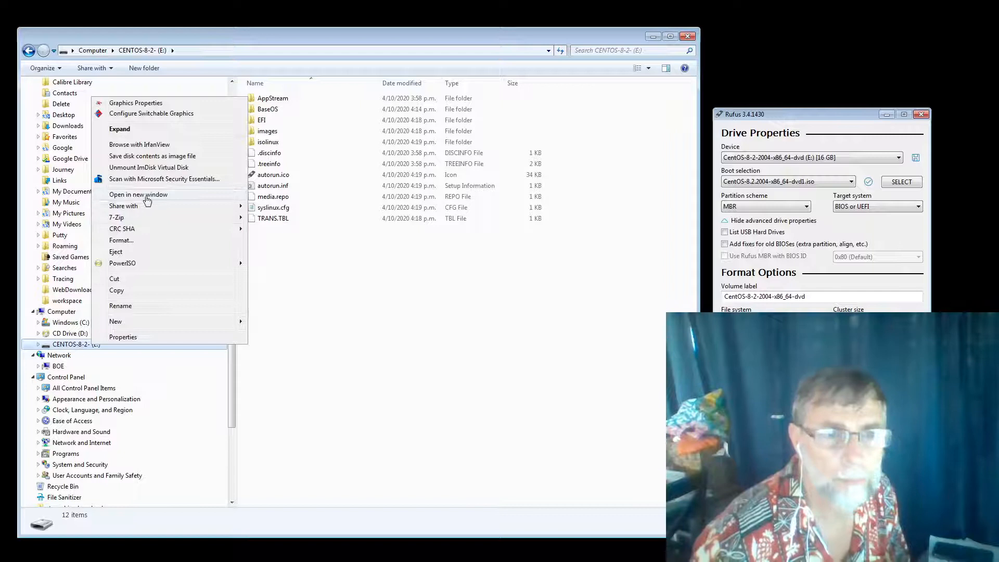
{"action": "mouse_move", "coordinate": [148, 138]}
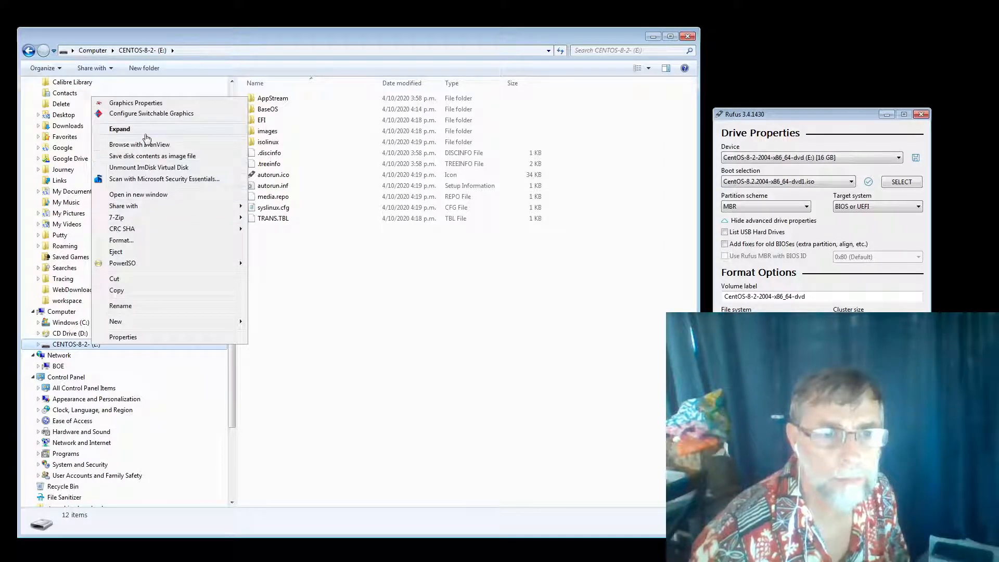
{"action": "left_click", "coordinate": [130, 258]}
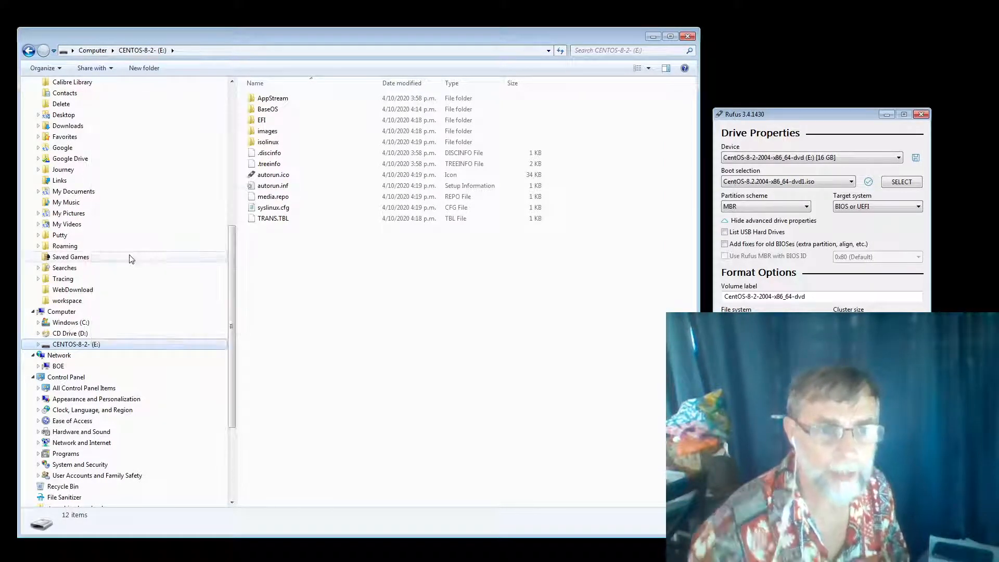